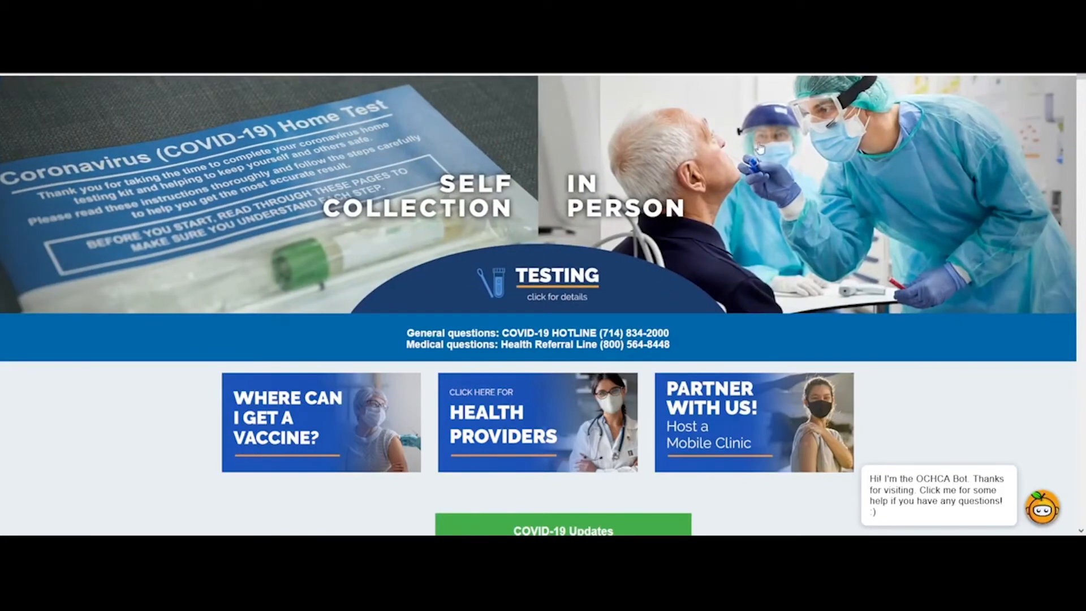
mouse_move(900, 361)
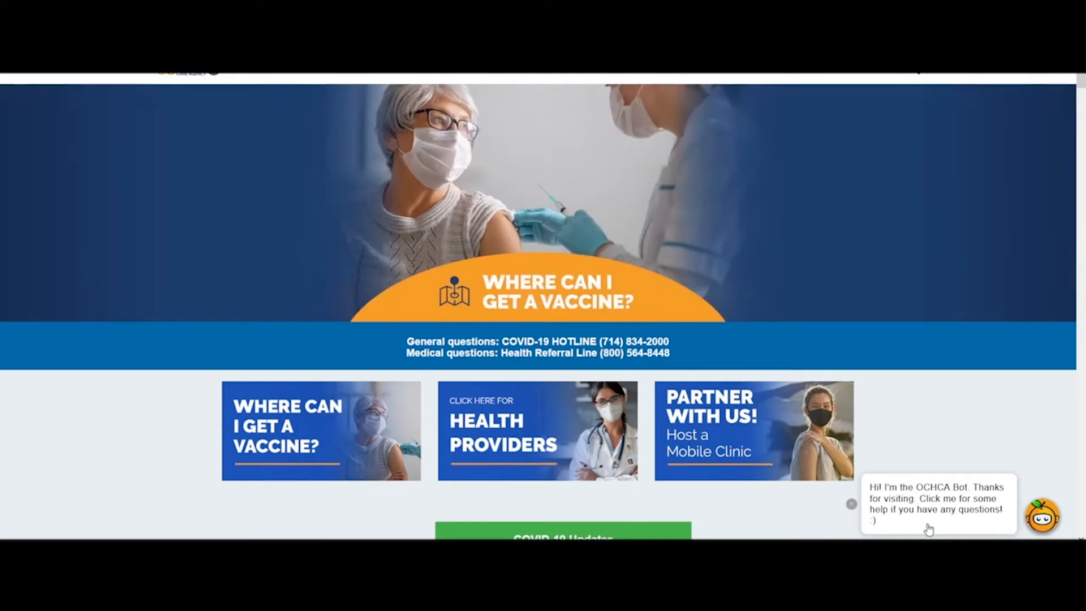
Step: Ask the OCHCA Bot about wearing masks and open its Face Covering FAQ link
left_click(1044, 514)
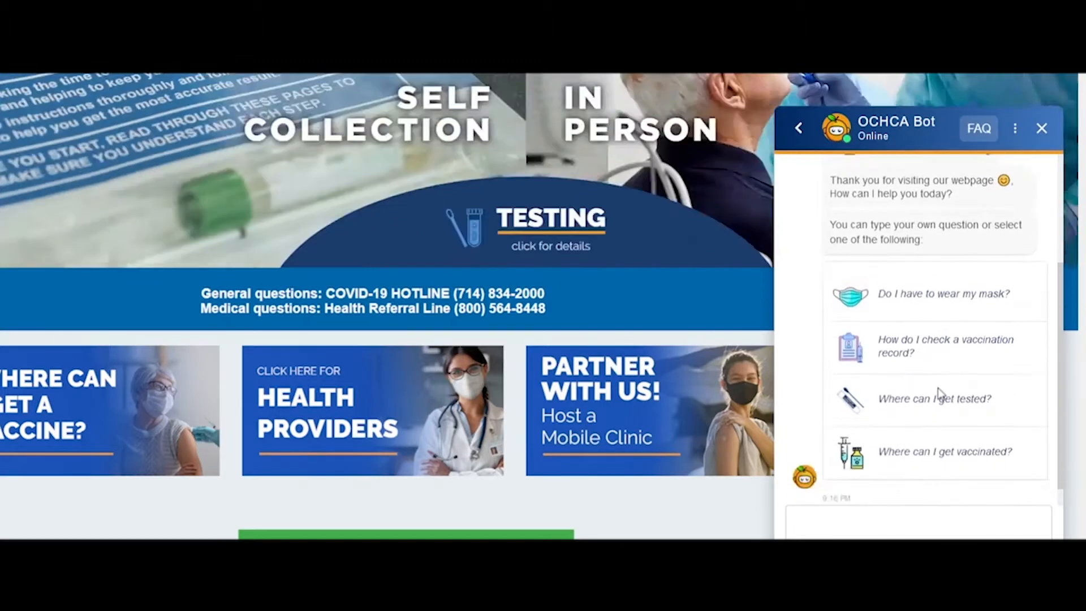
left_click(944, 293)
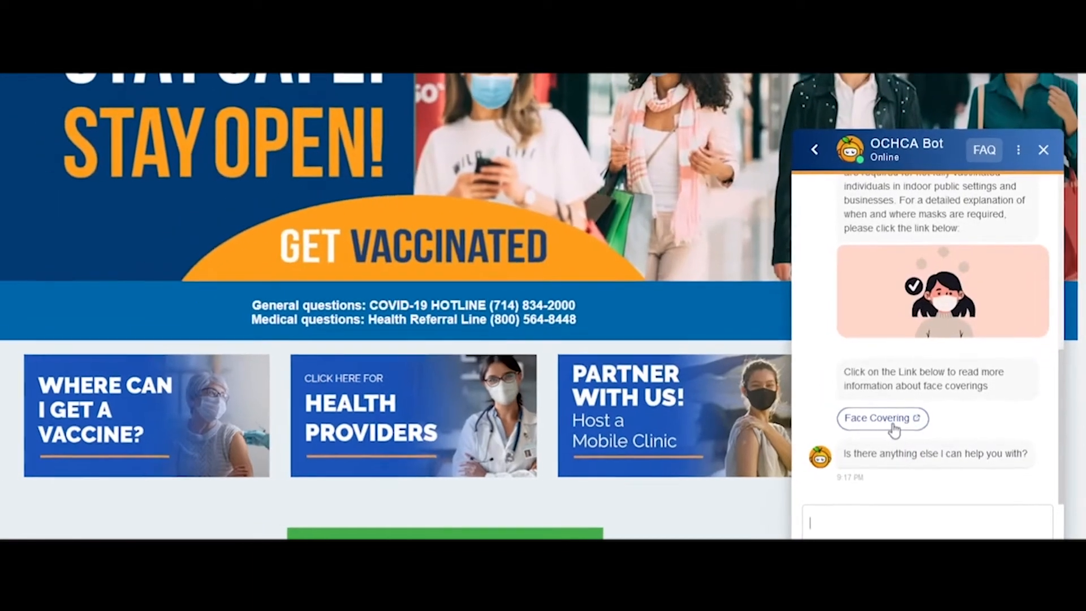
left_click(879, 418)
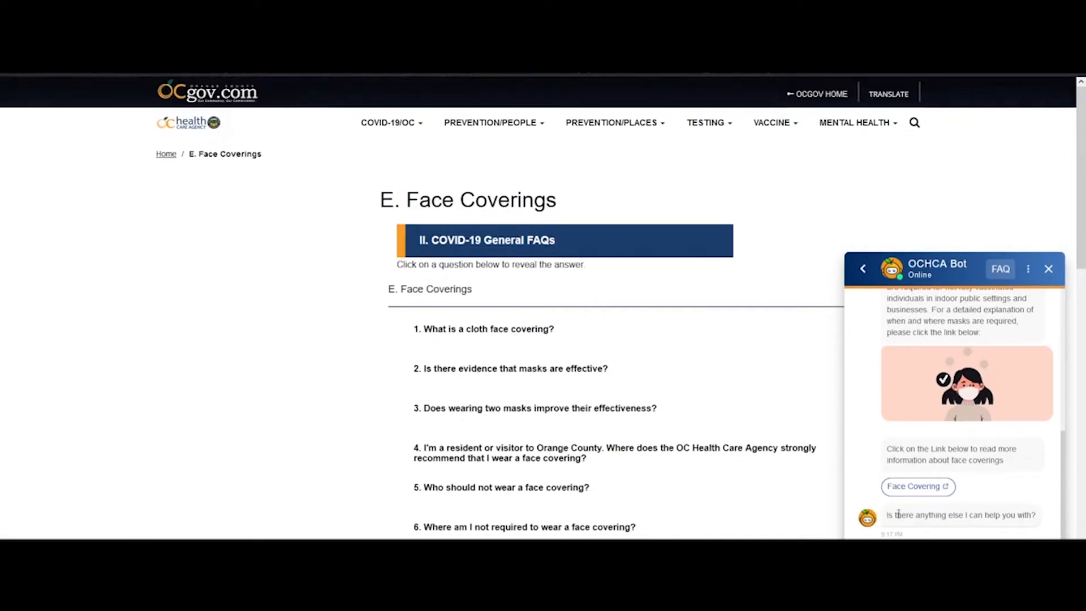
Step: Ask the bot 'Where can I get vaccinated?' and follow the Othena Vaccine Registration link
scroll("down", 3)
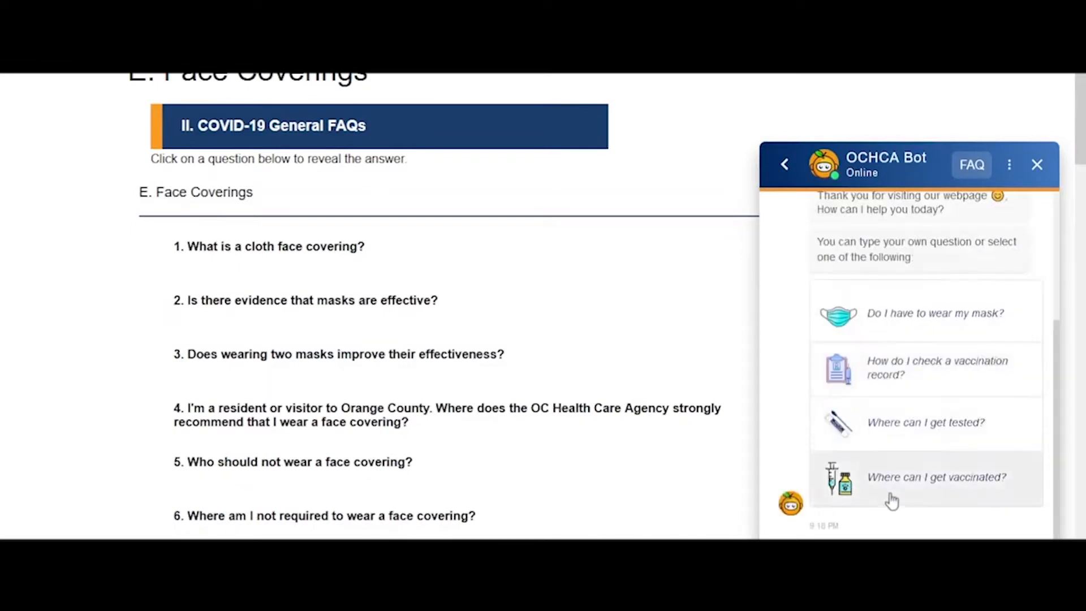
left_click(936, 477)
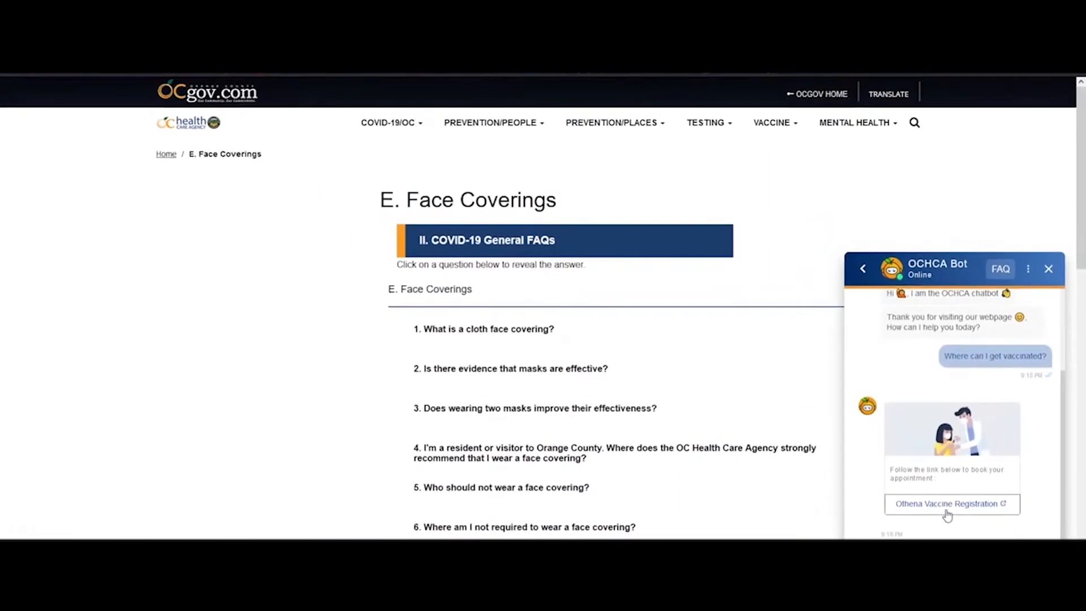
left_click(952, 504)
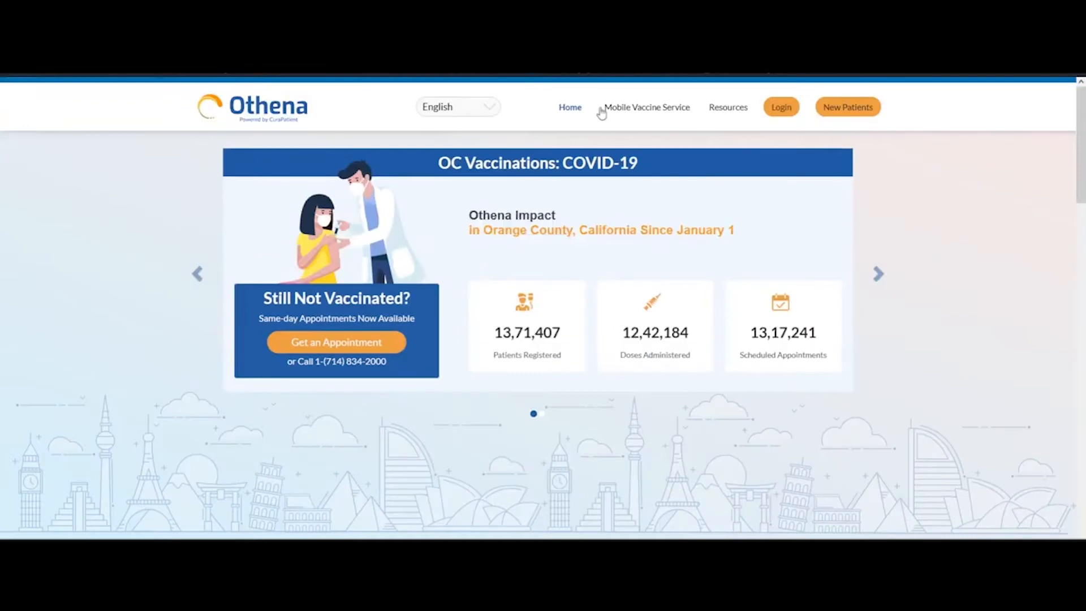
mouse_move(360, 86)
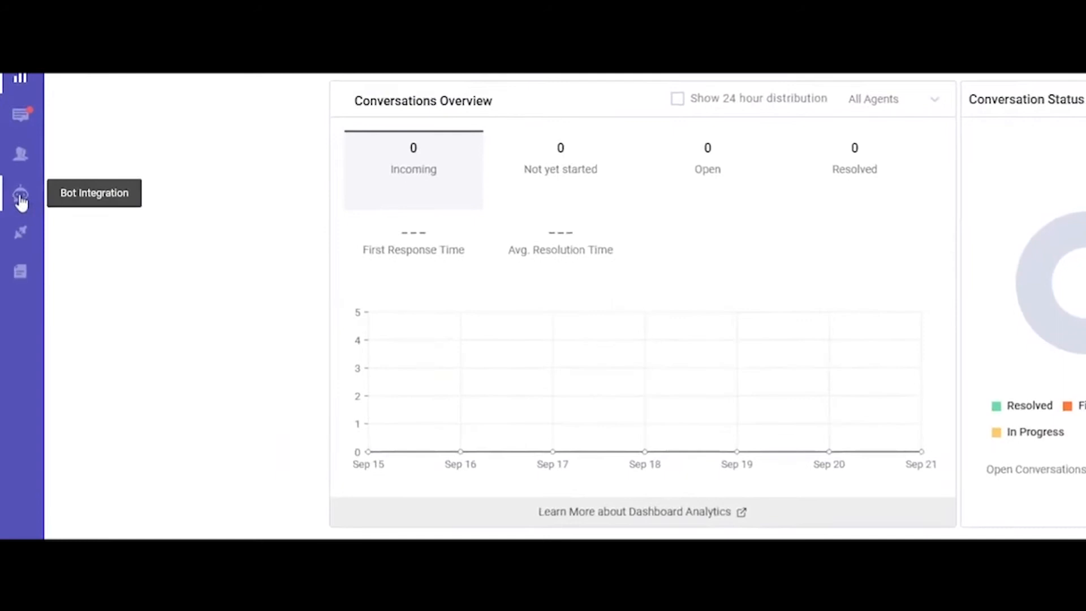
Step: From Bot Integration, start creating another Kompose bot
left_click(21, 194)
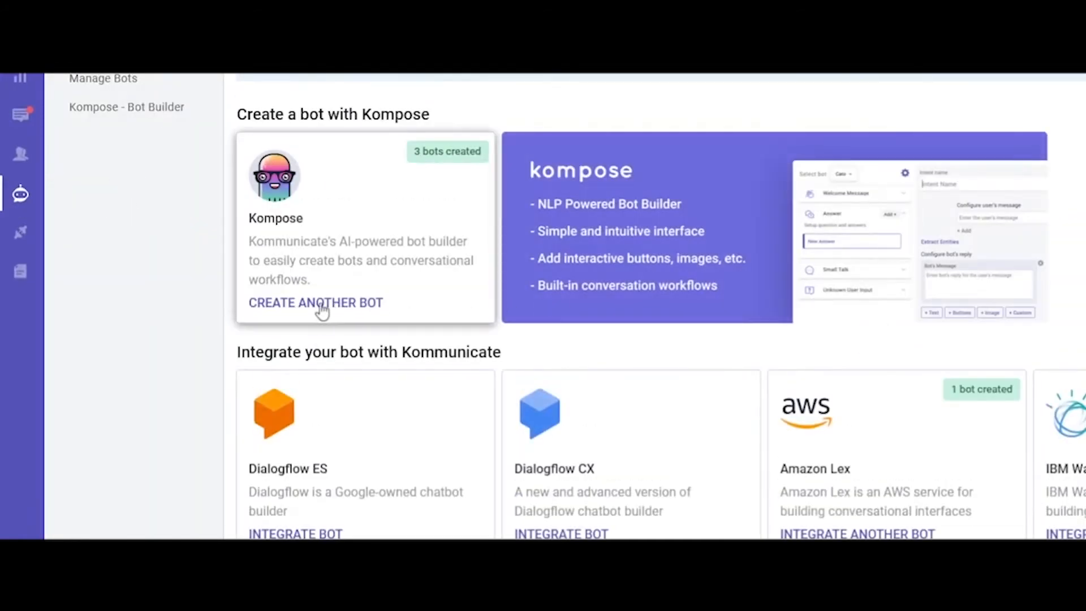
left_click(315, 303)
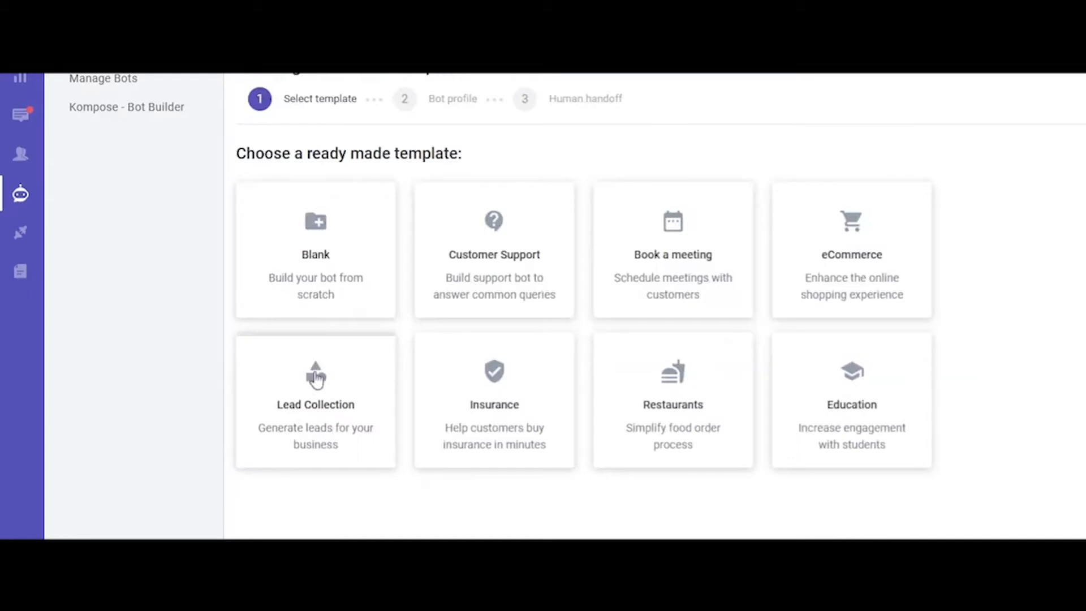
mouse_move(552, 511)
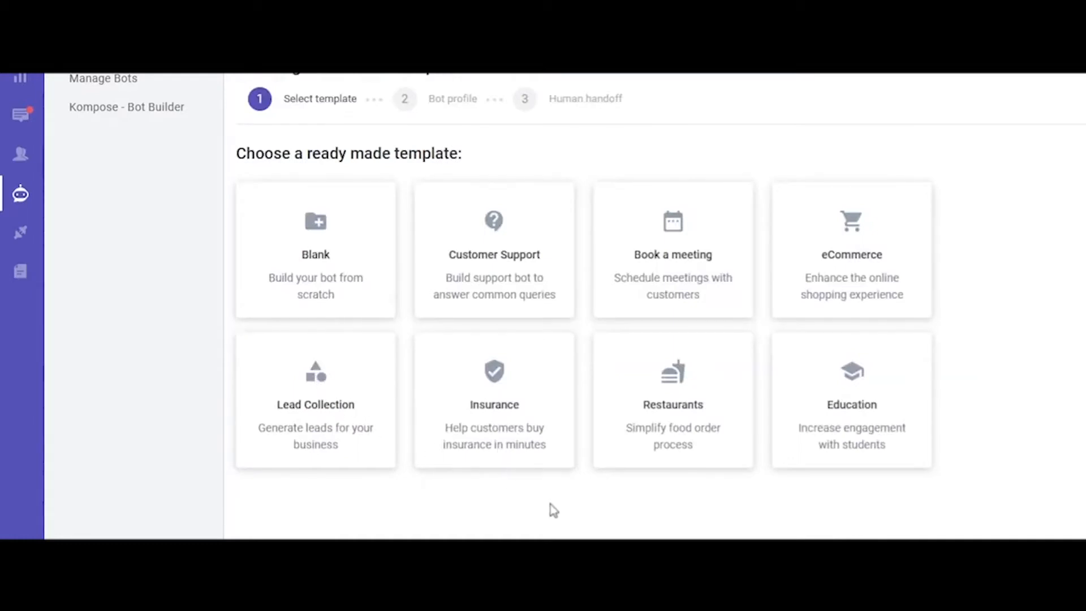
mouse_move(407, 309)
type("H")
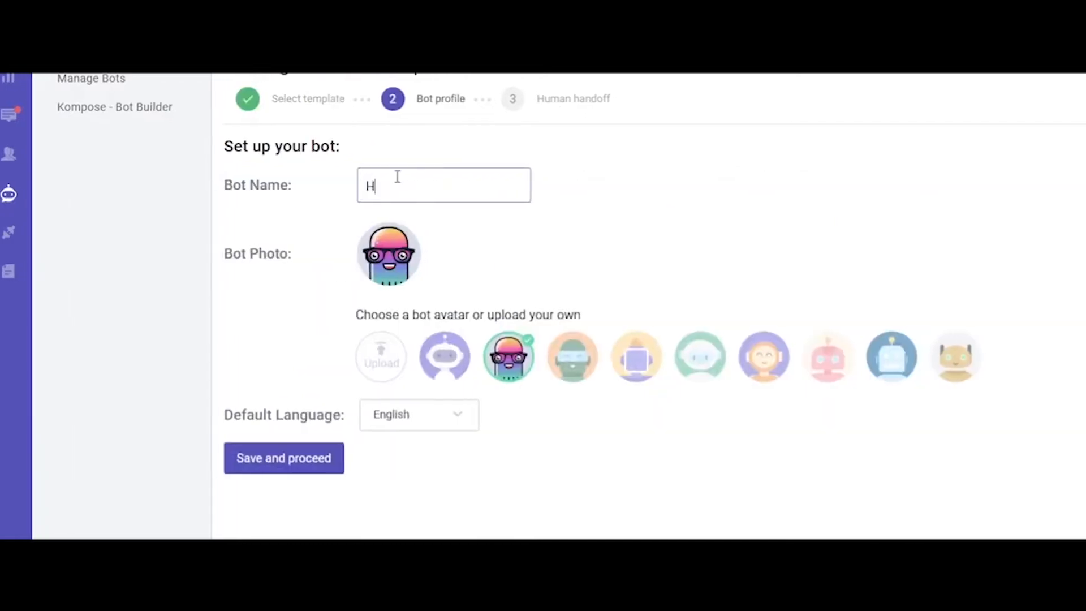
Step: Name the bot 'Health Care' with the green robot avatar and English, then save
type("ealth Care")
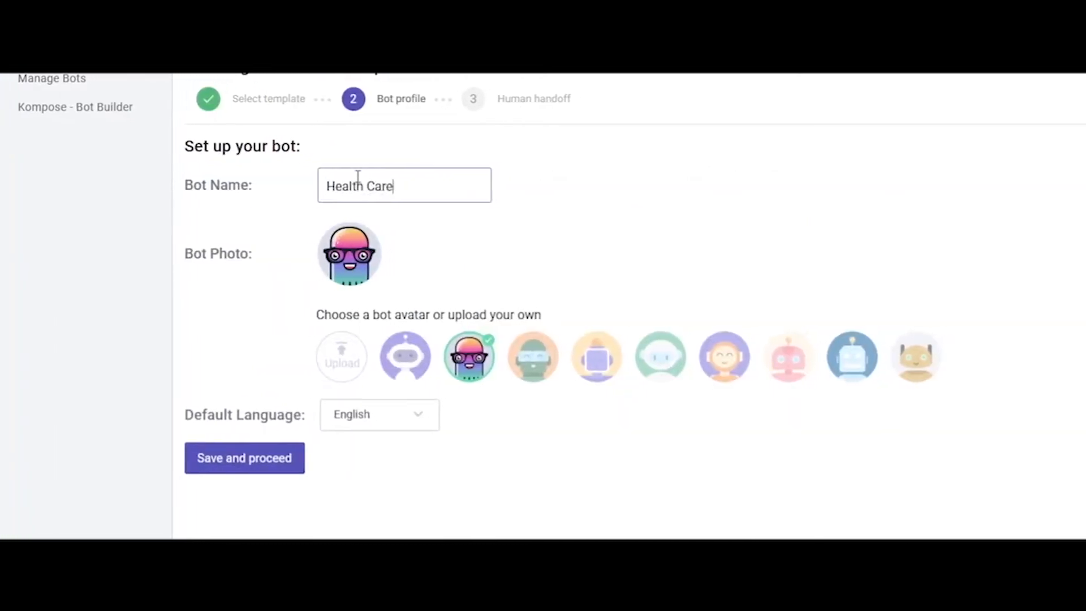
mouse_move(651, 370)
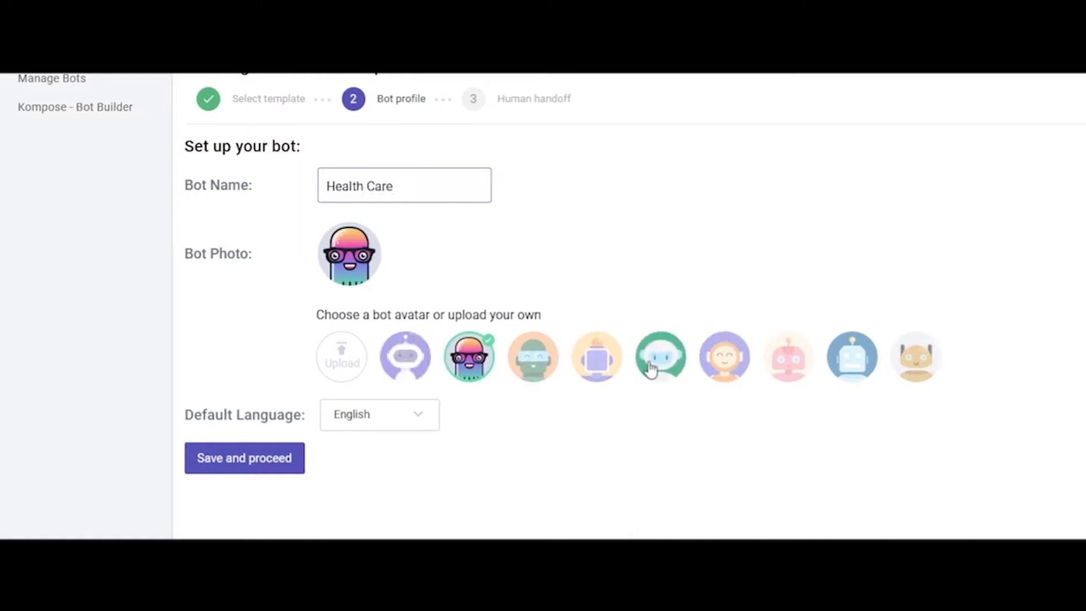
left_click(660, 358)
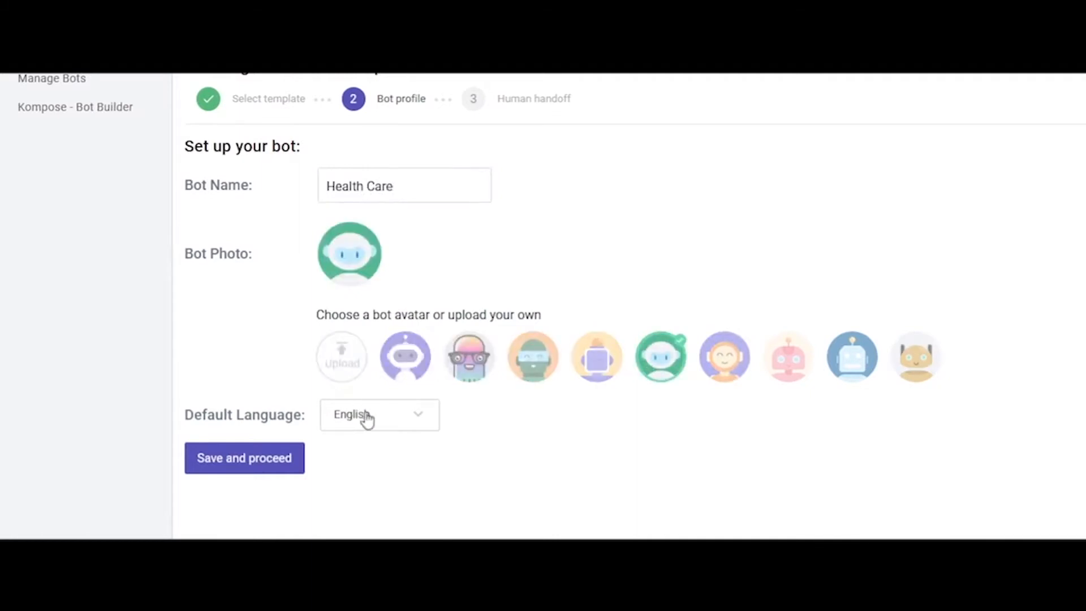
left_click(379, 414)
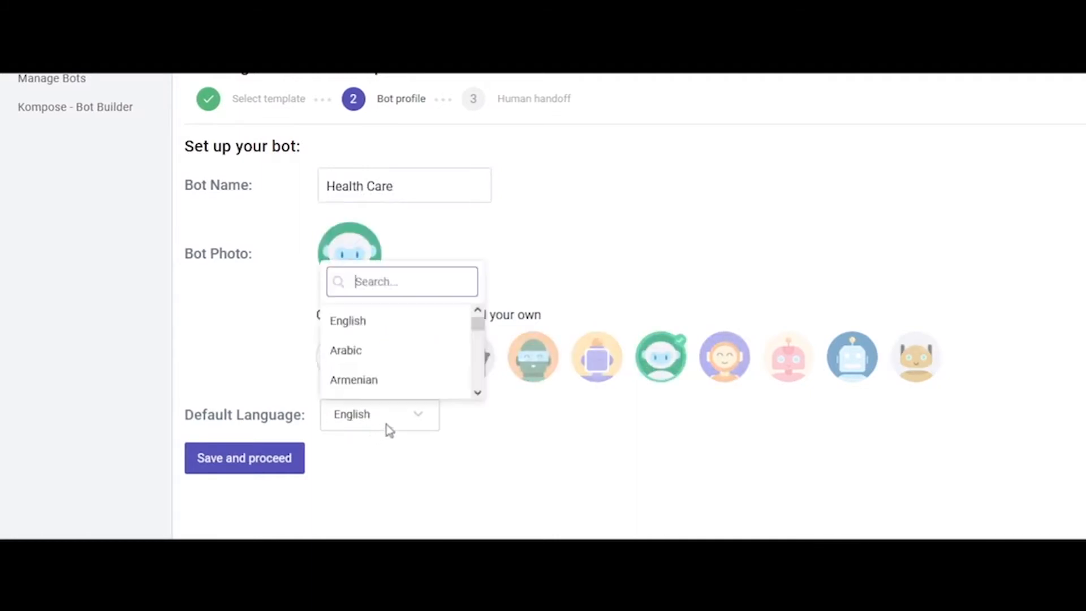
left_click(380, 415)
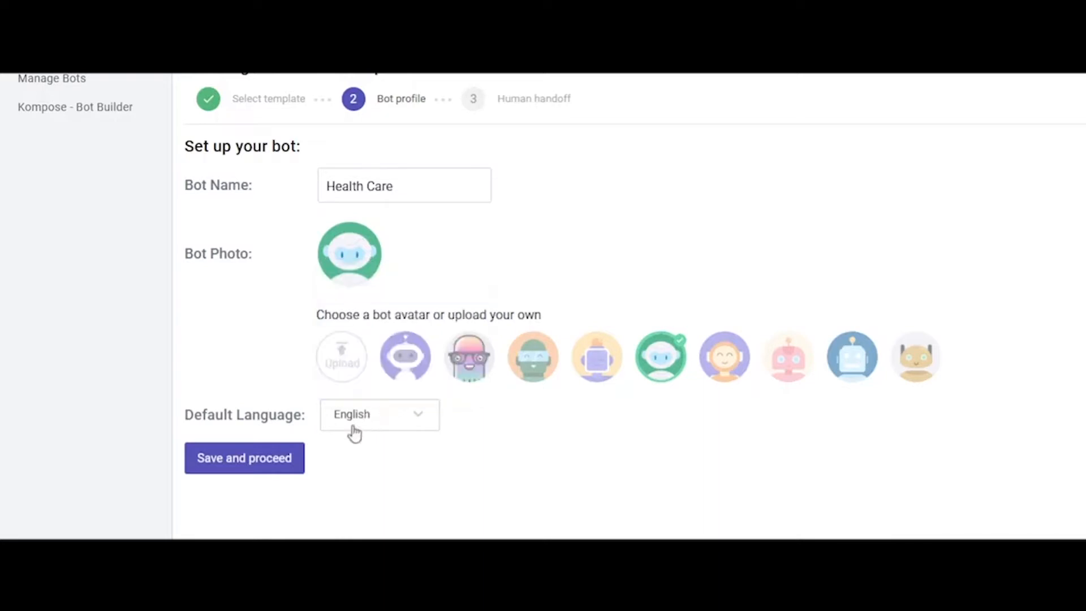
left_click(245, 457)
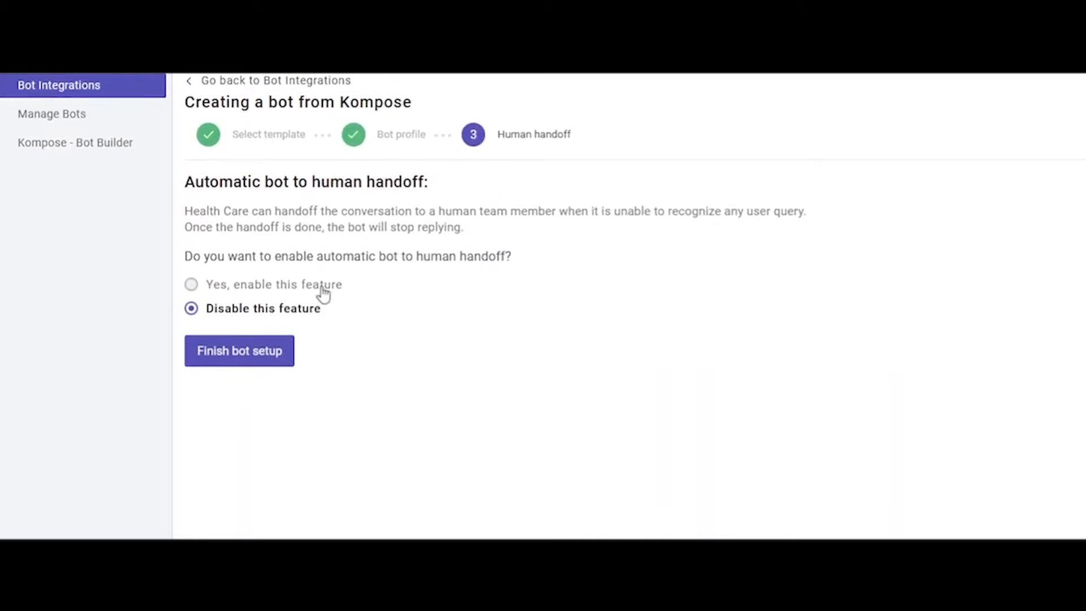
Step: Enable automatic bot-to-human handoff and finish the bot setup
left_click(191, 285)
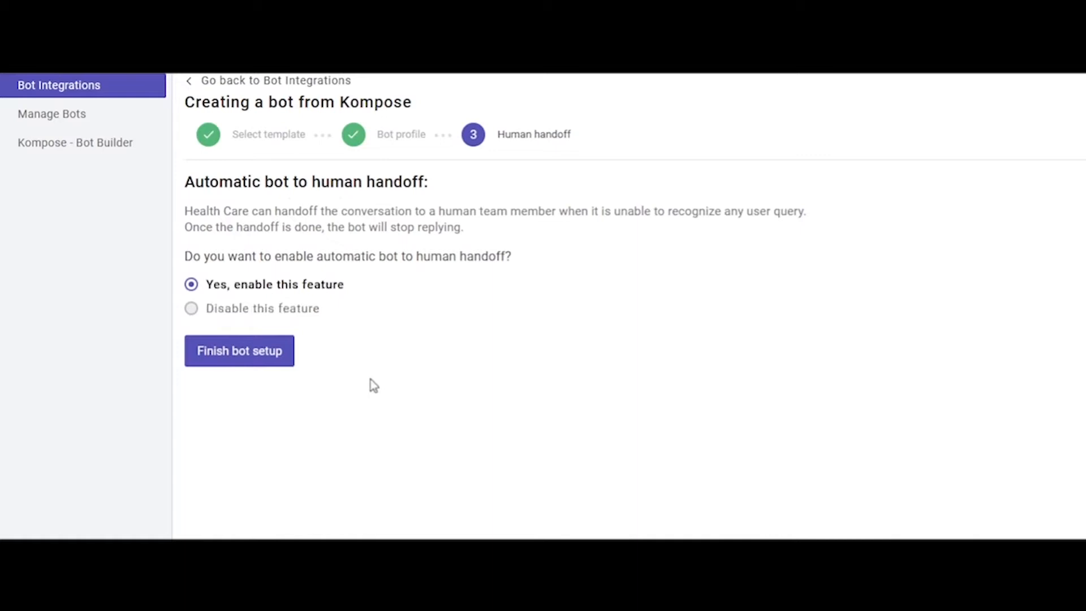
mouse_move(260, 367)
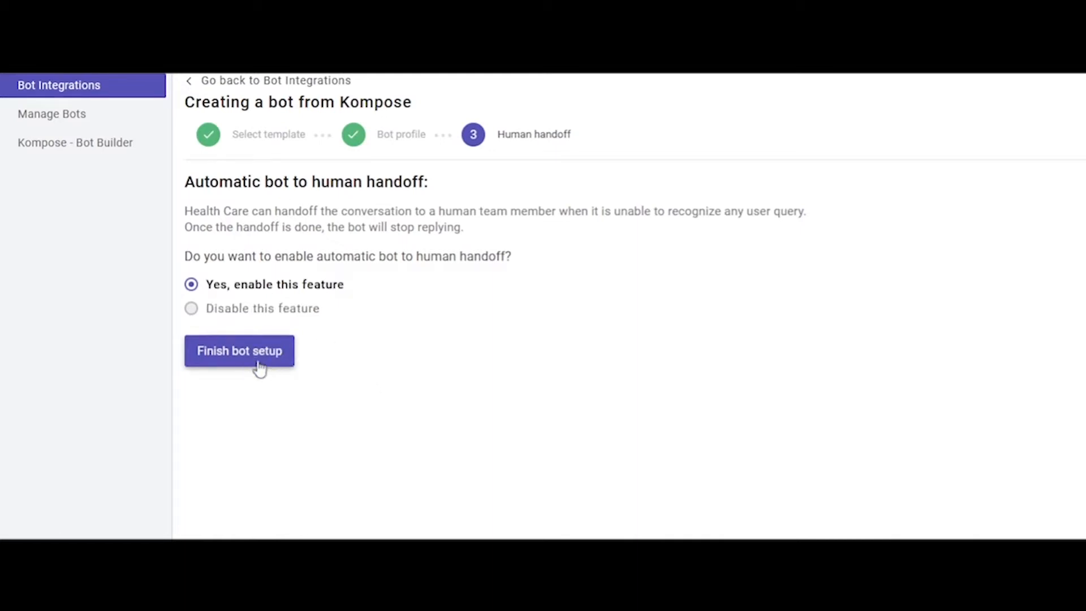
left_click(239, 351)
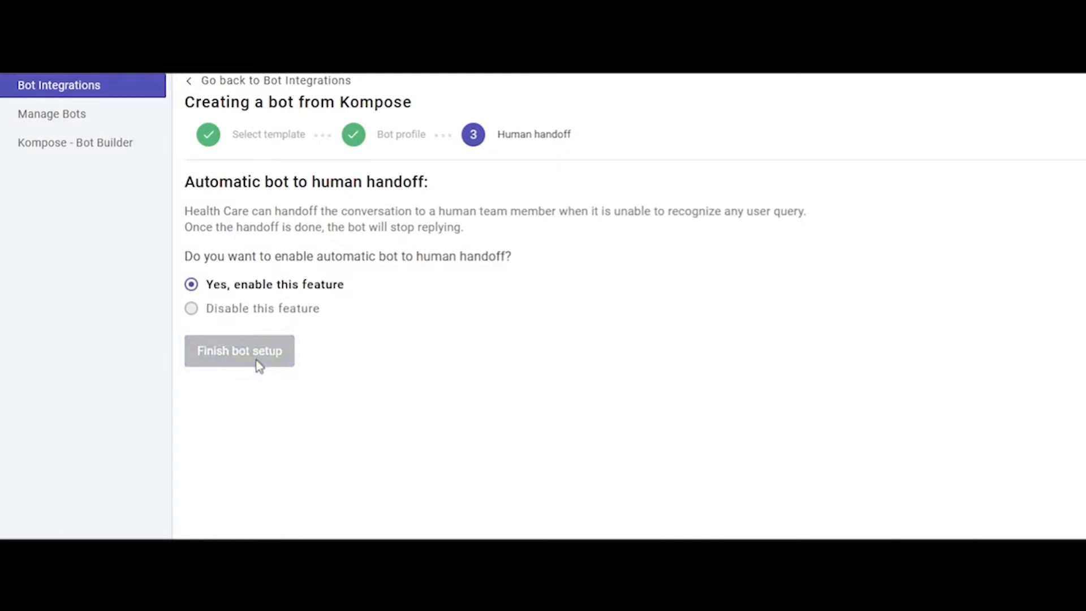
left_click(240, 351)
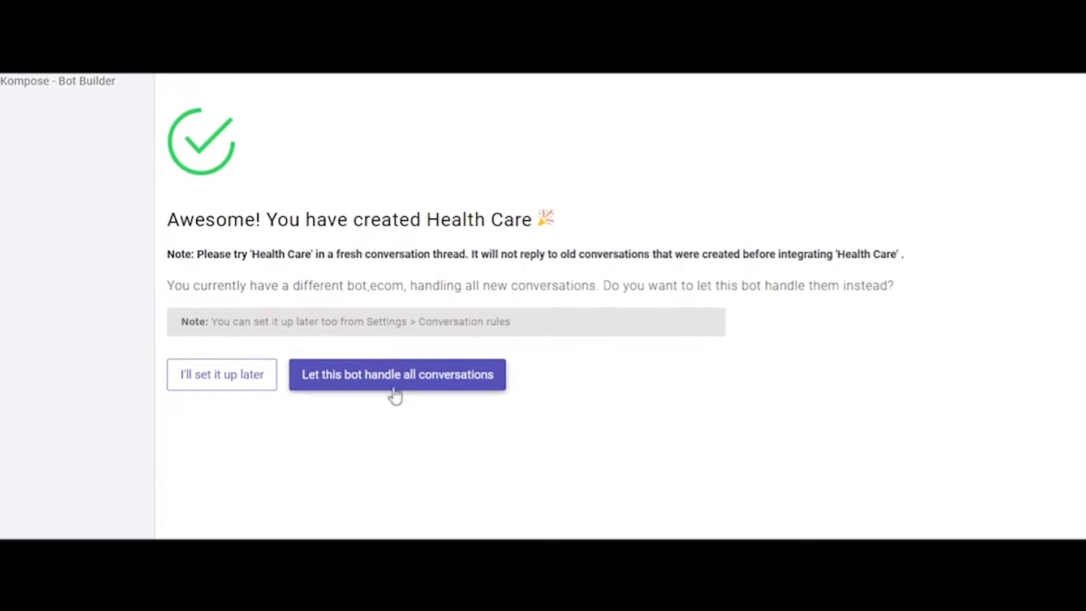
Step: Assign Health Care to all conversations, replacing ecom in past ones too
left_click(397, 374)
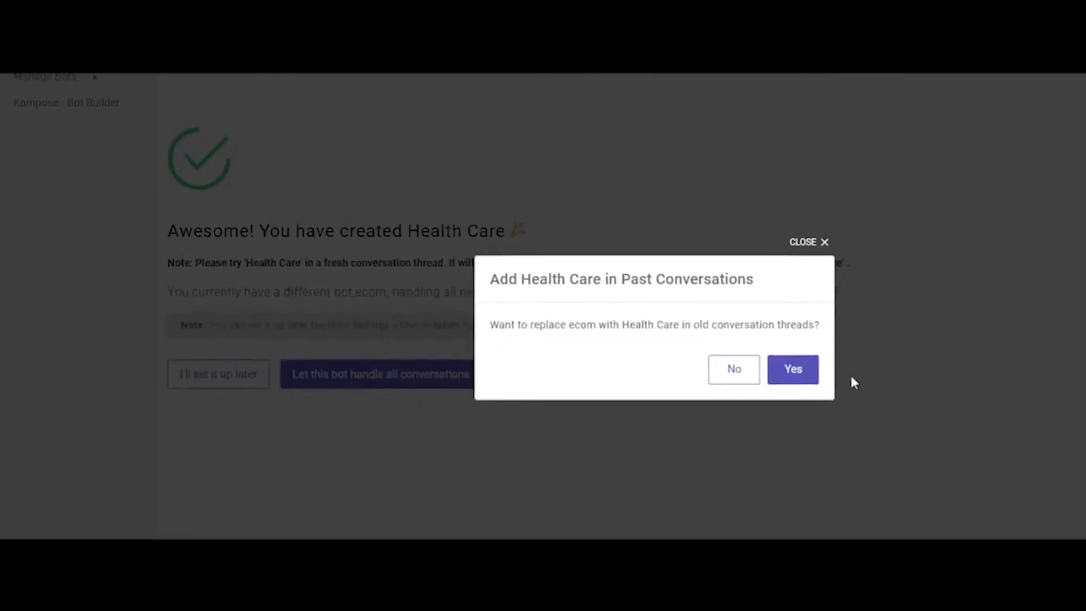
left_click(792, 369)
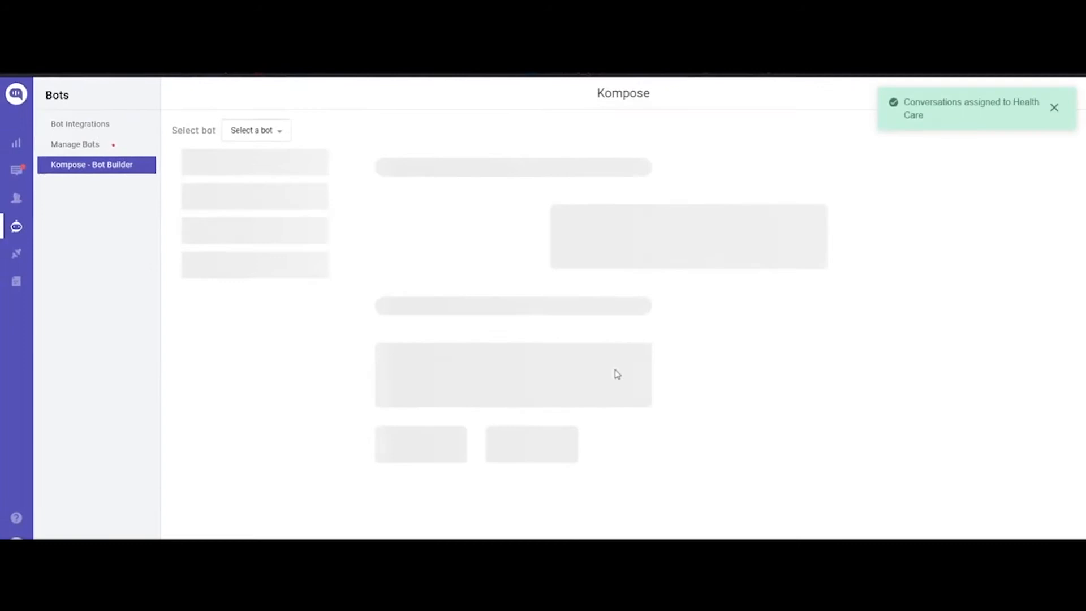
left_click(256, 130)
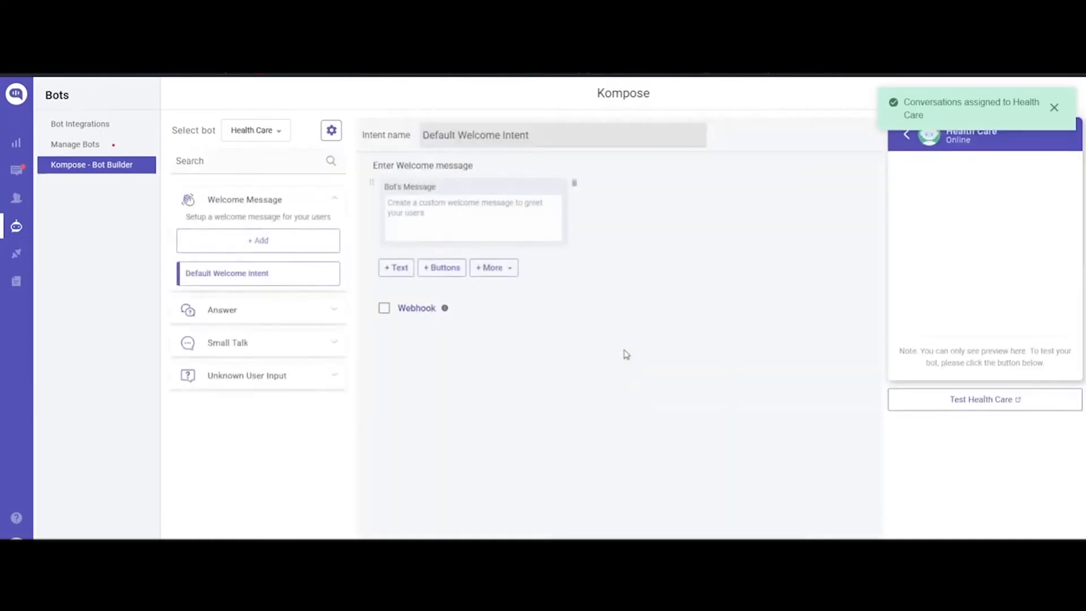
mouse_move(533, 322)
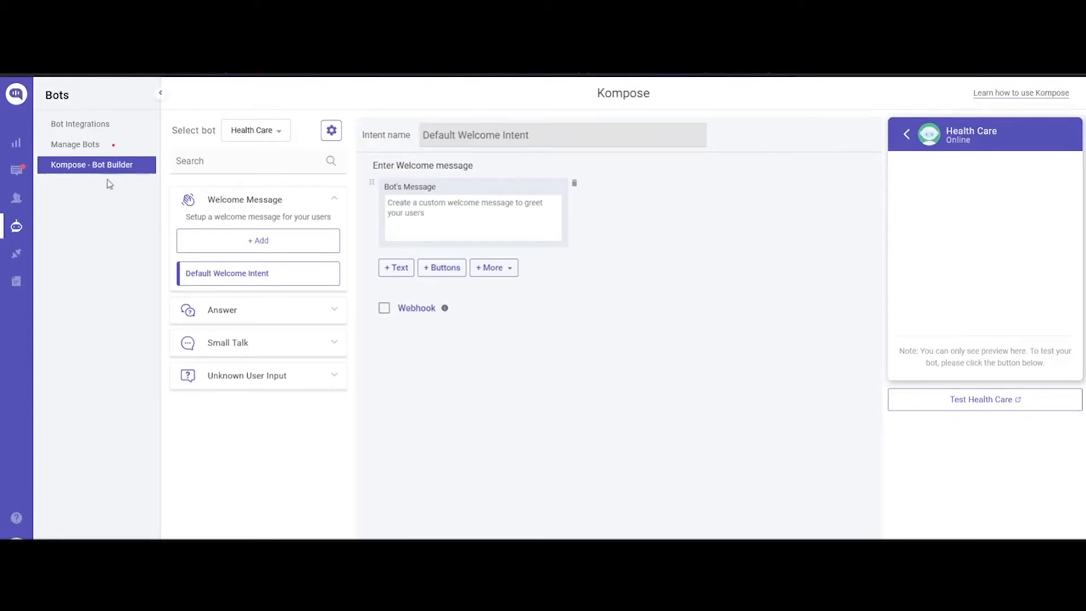
mouse_move(290, 249)
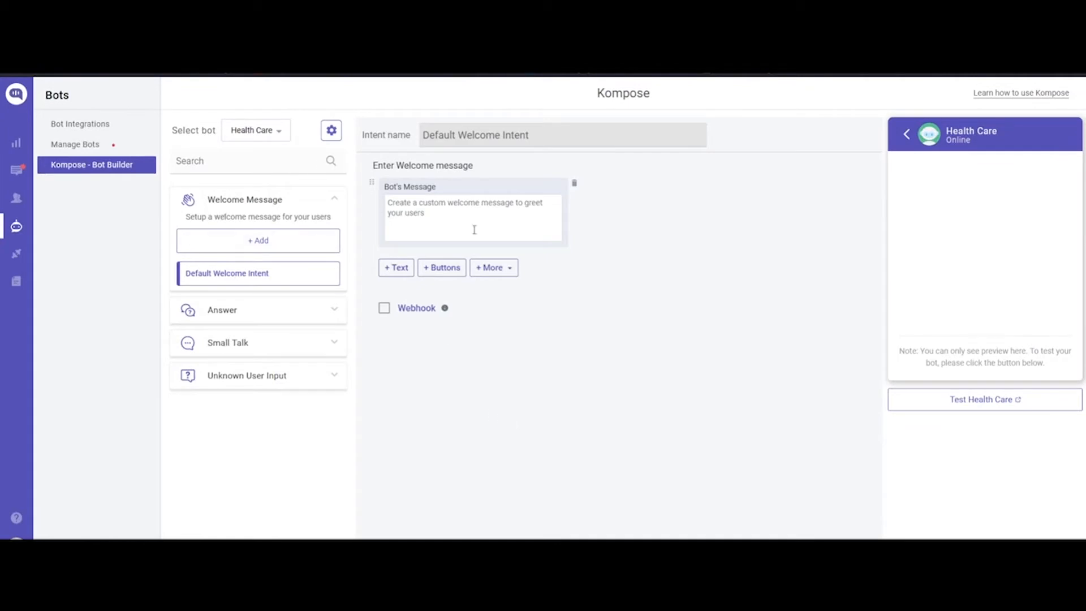
Step: Write the welcome 'Hi, how can I help you. Choose any option from below' with Vaccine Registration and Locate Us options
type("Hi, how can I help you. Choose any option")
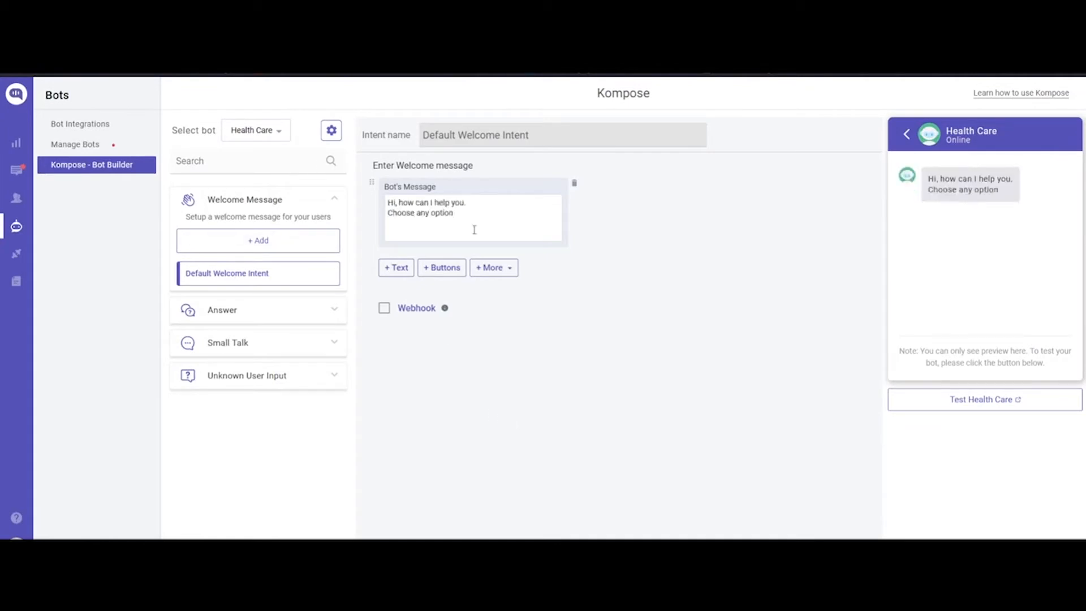
type("from below:")
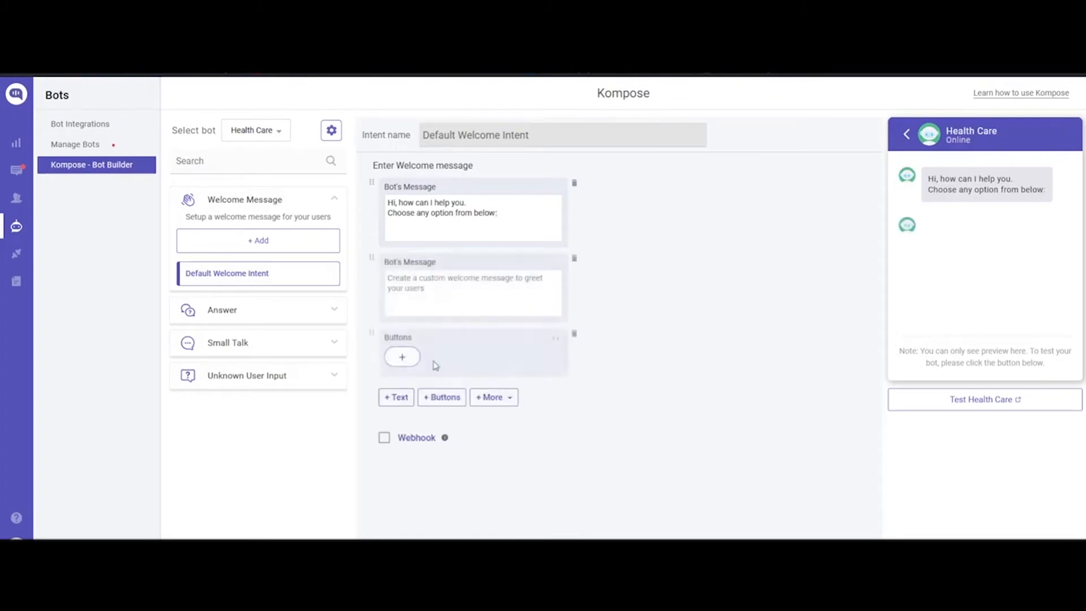
type("Vaccine Registration")
type("Book an appointment")
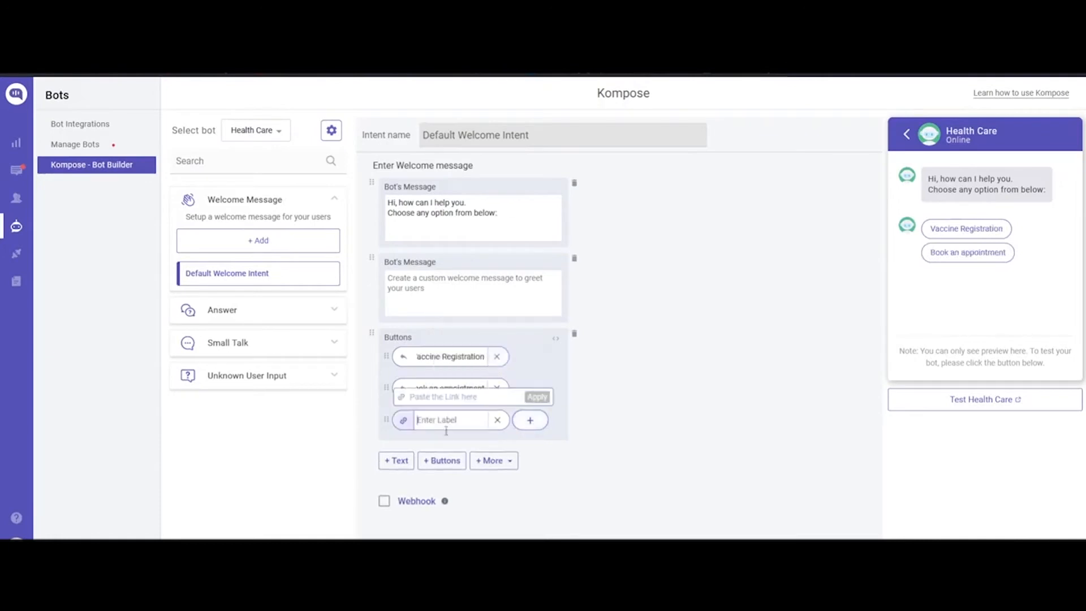
type("Locate Us")
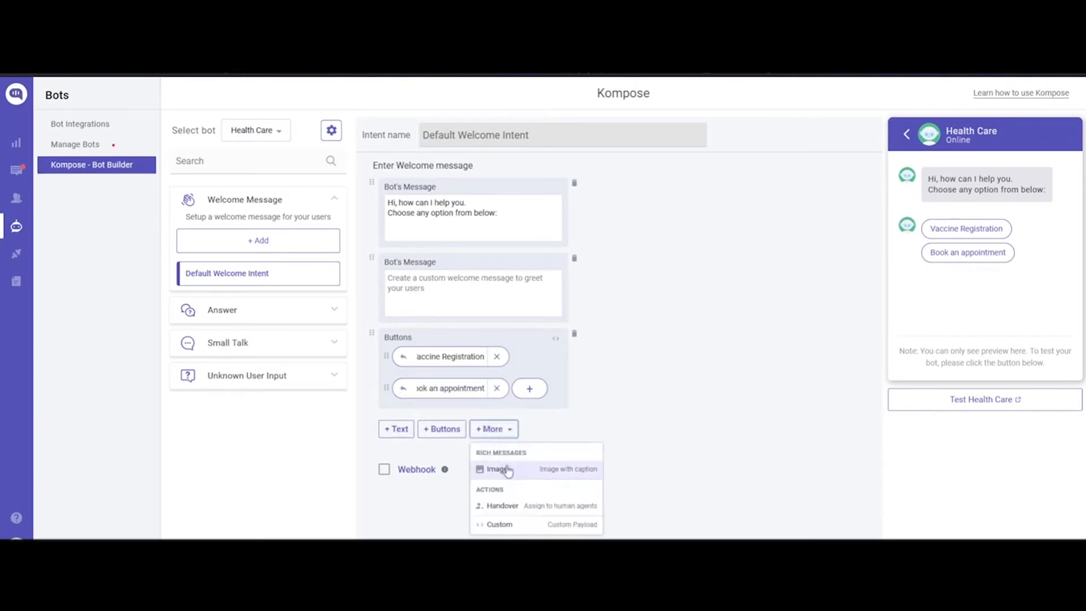
mouse_move(539, 482)
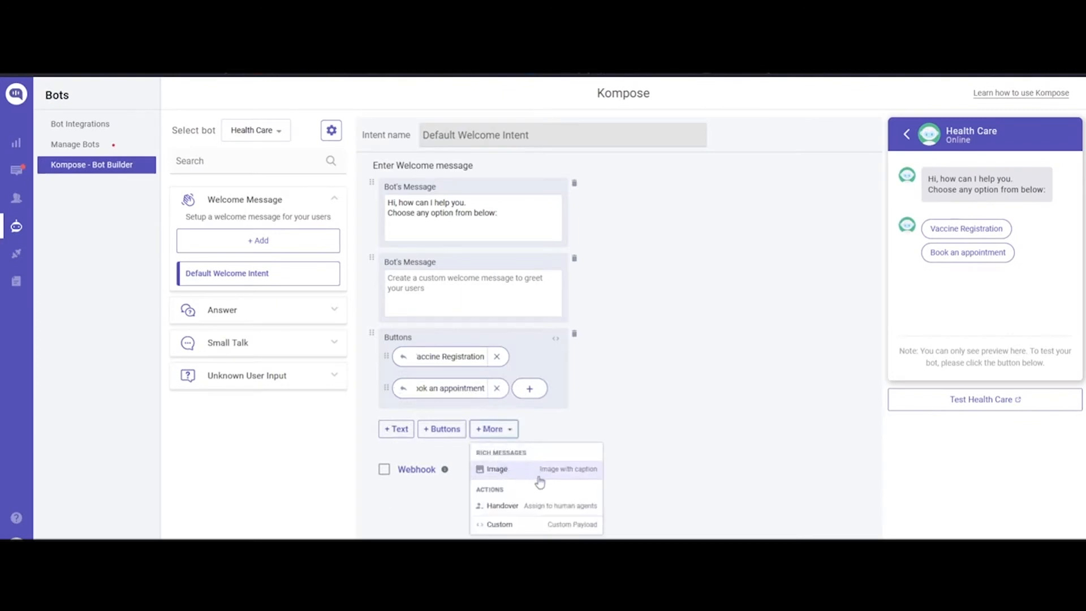
mouse_move(512, 516)
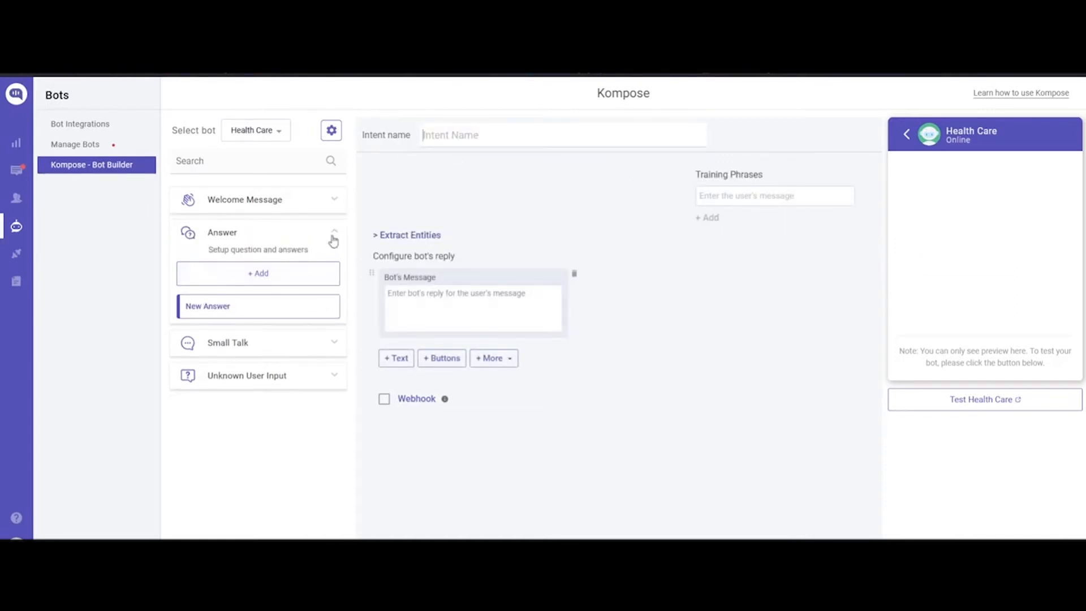
Step: Create answer 'Vaccine Reg.' trained on 'Vaccine Registration', replying 'Describe the process for booking vaccine slot'
type("Vaccine")
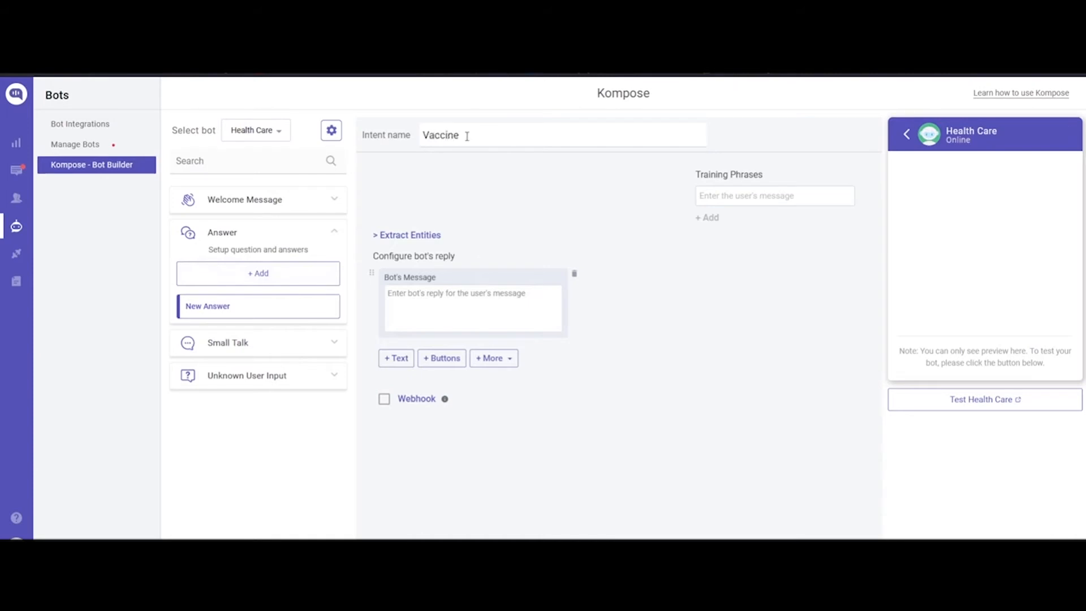
type("Reg.")
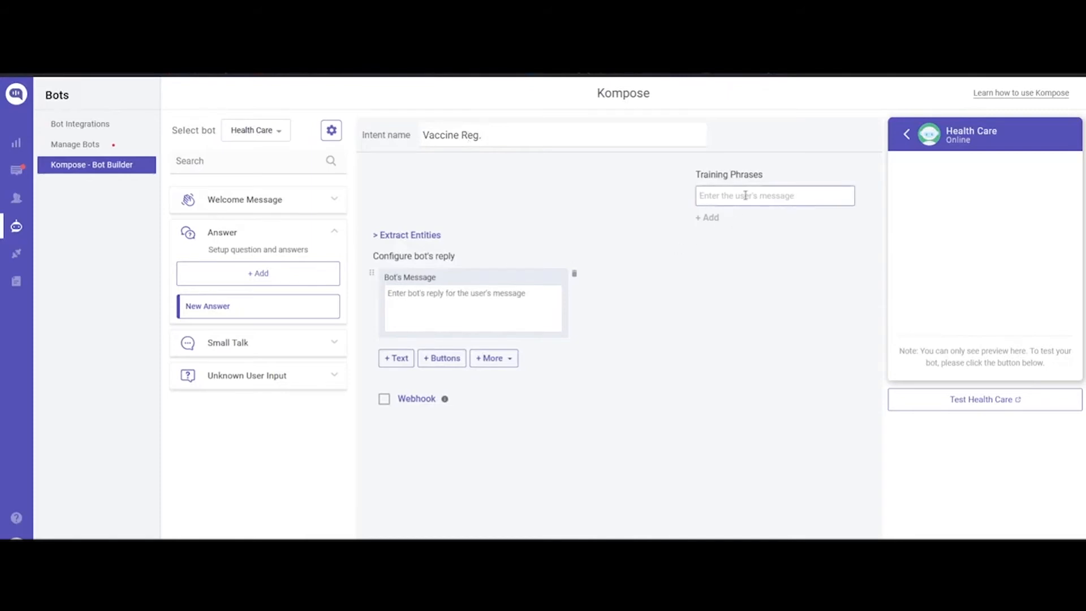
type("Vacci")
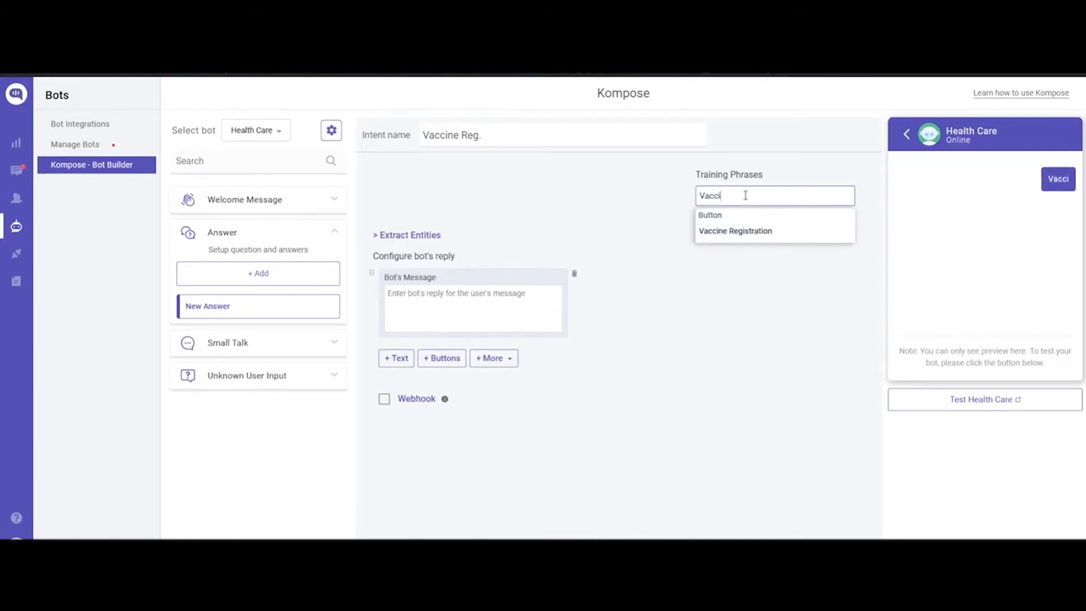
mouse_move(729, 239)
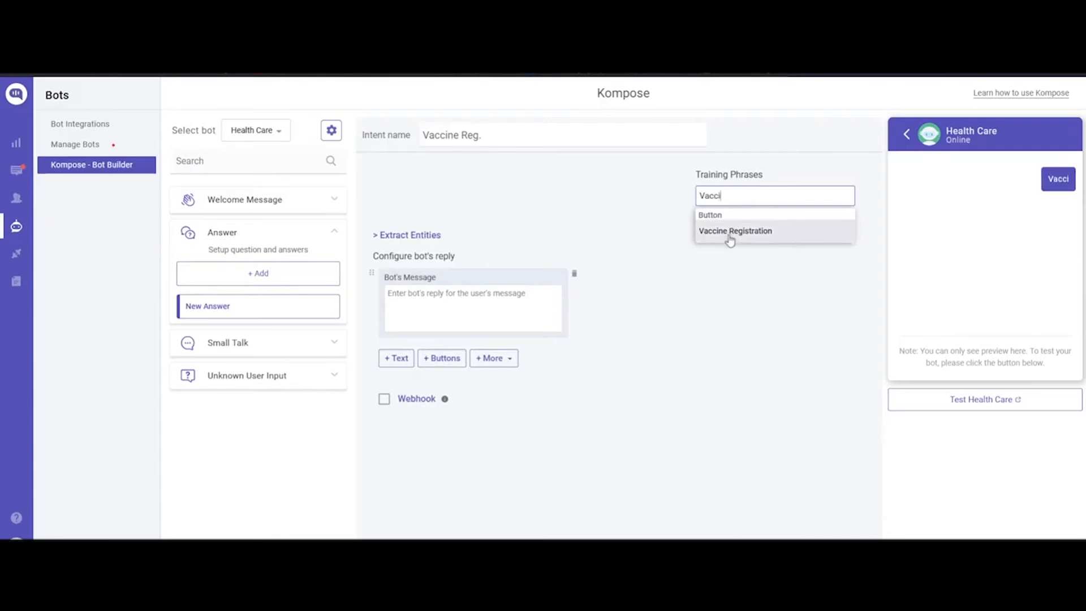
left_click(735, 231)
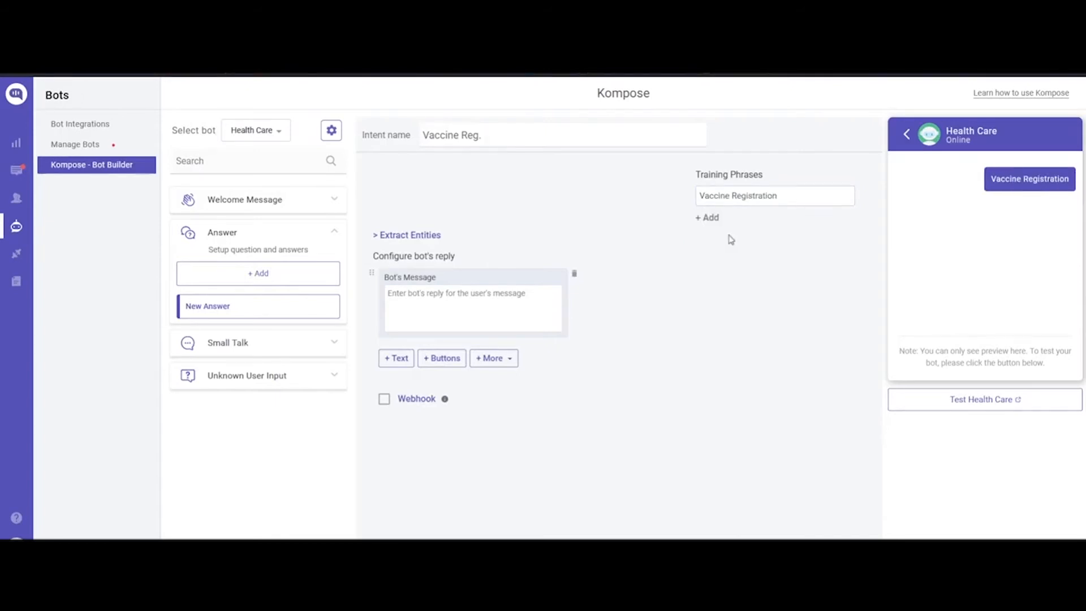
type("Describe the process for booking vaccine slot.")
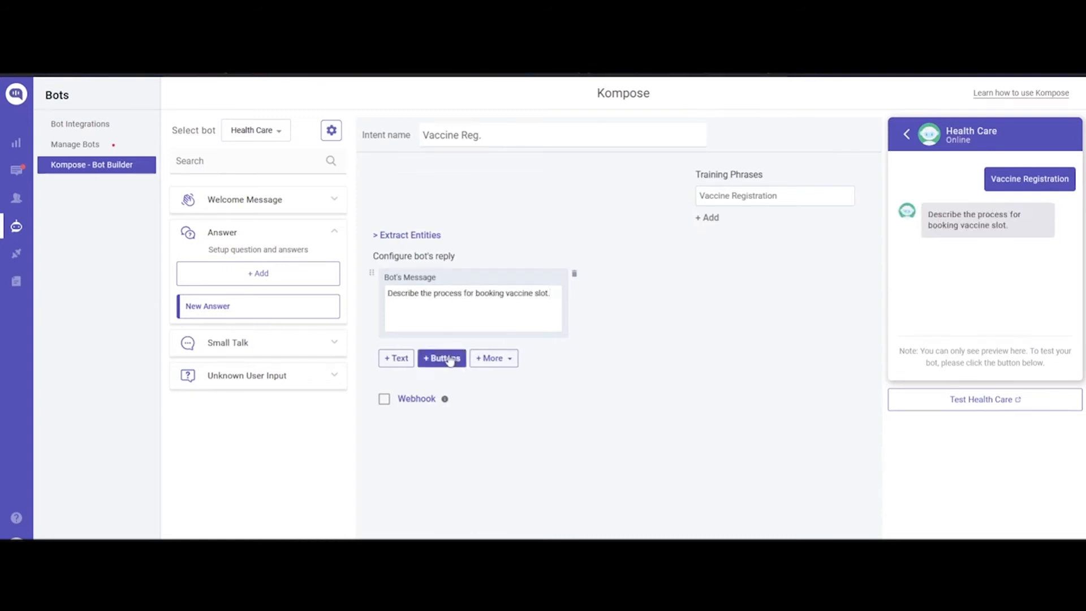
Step: Add a link button to the reply and begin entering its label
left_click(441, 358)
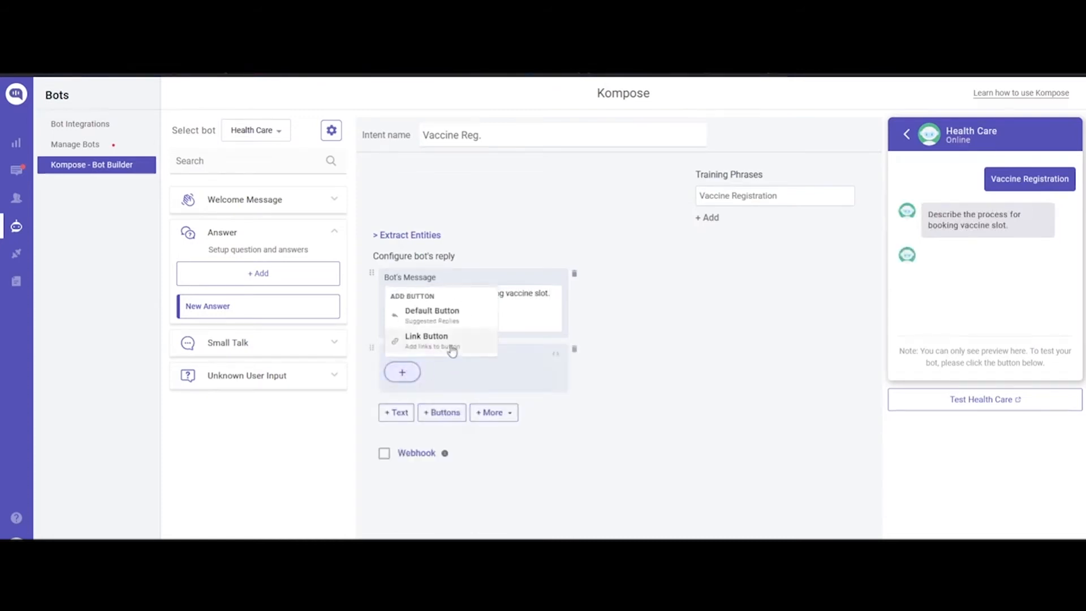
left_click(426, 336)
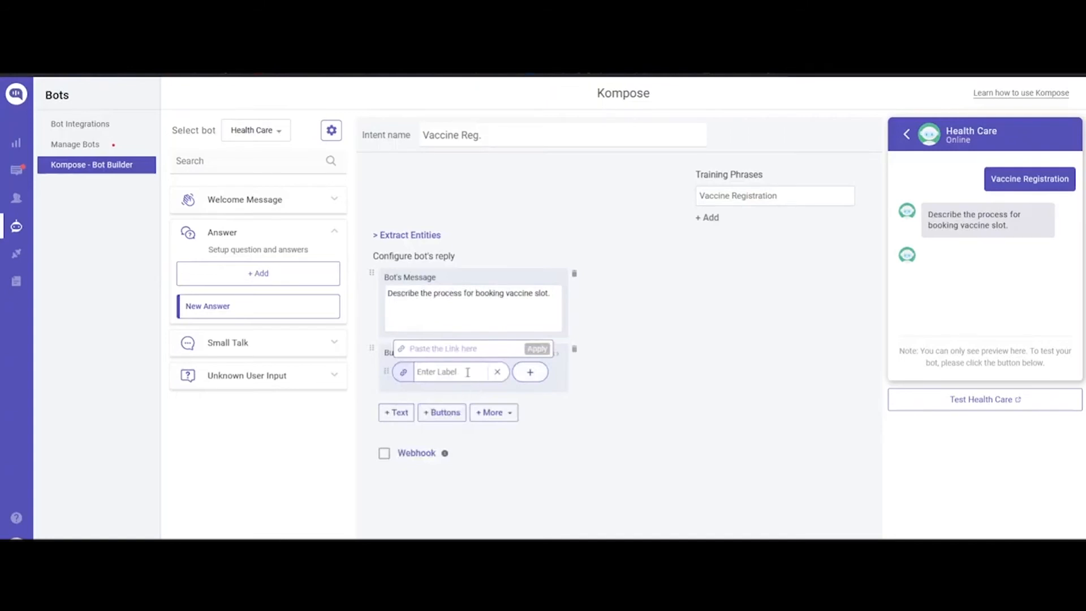
left_click(494, 412)
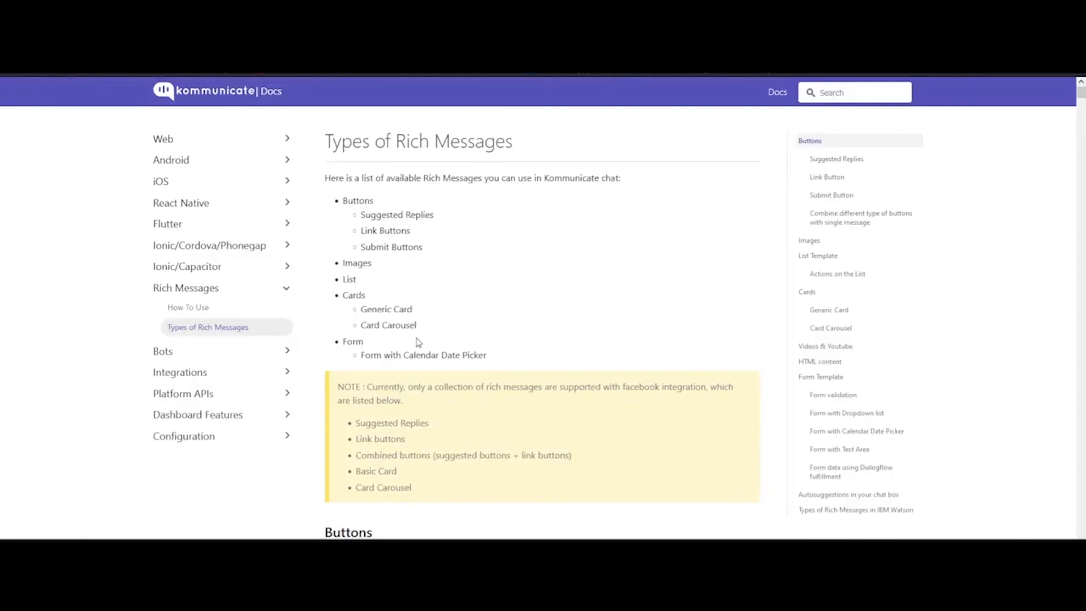
mouse_move(461, 302)
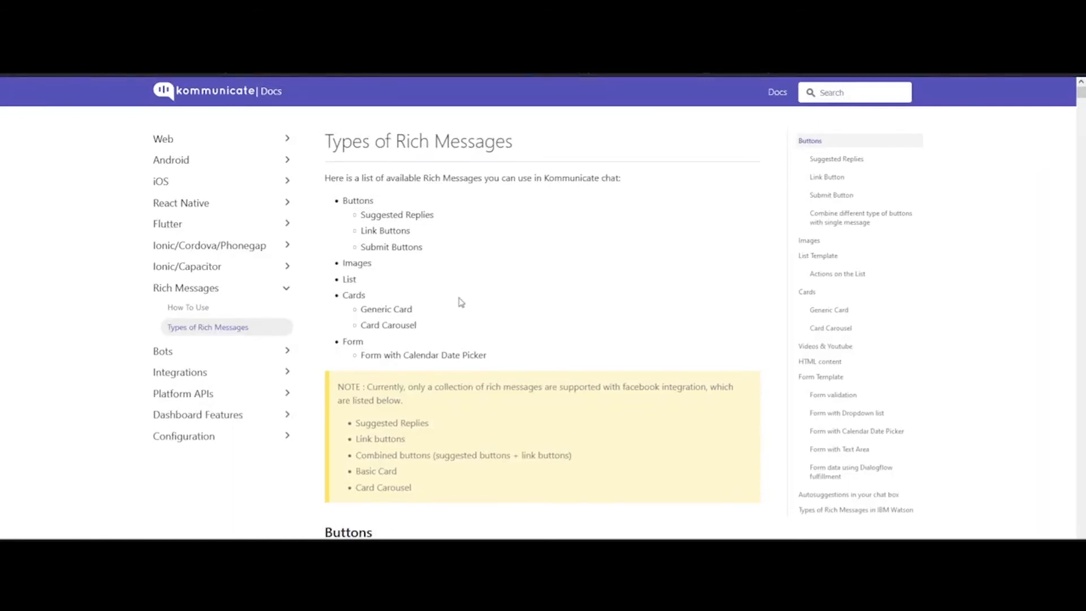
Step: Scroll the Types of Rich Messages docs down to List Template and its actions
scroll("down", 3)
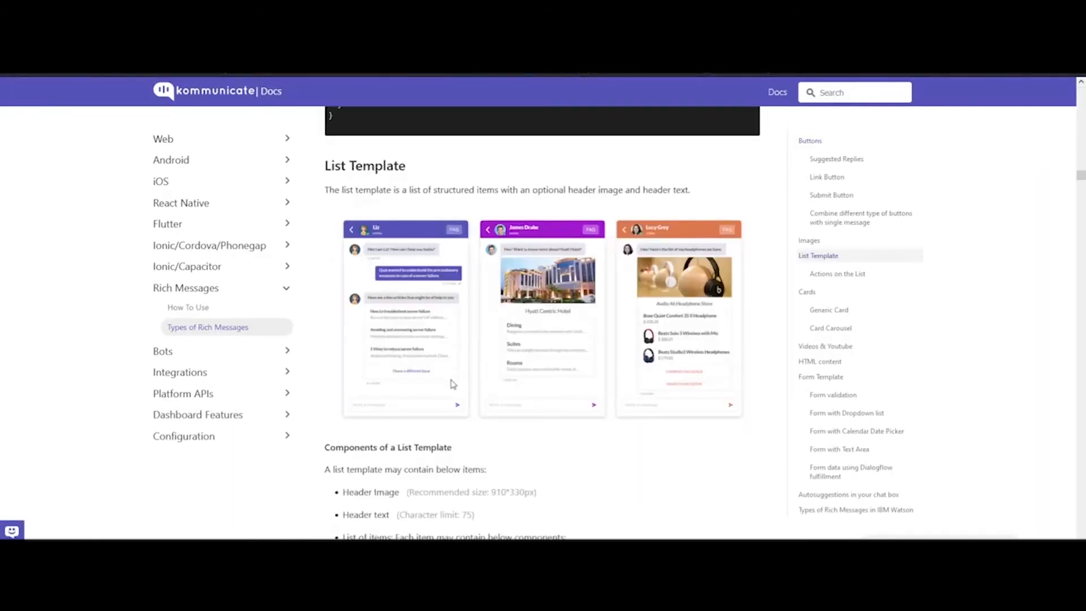
scroll("down", 3)
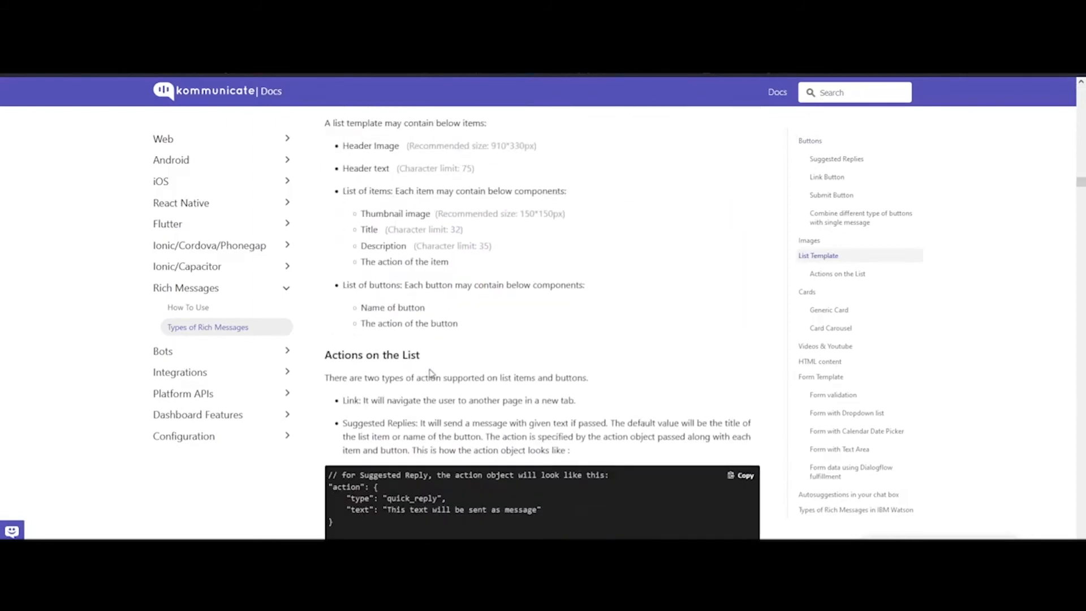
scroll("down", 3)
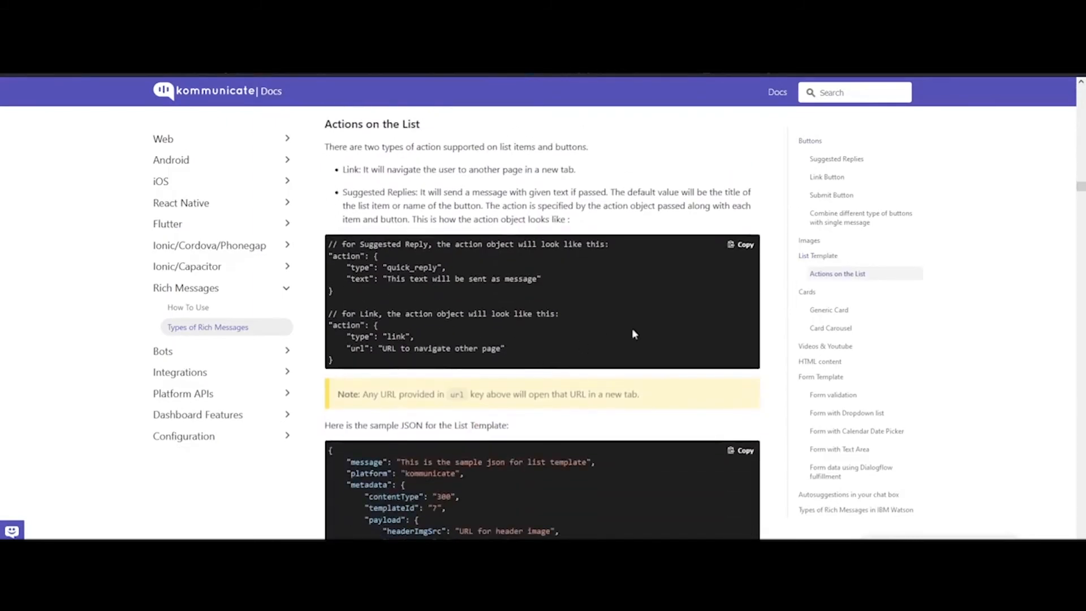
scroll("down", 3)
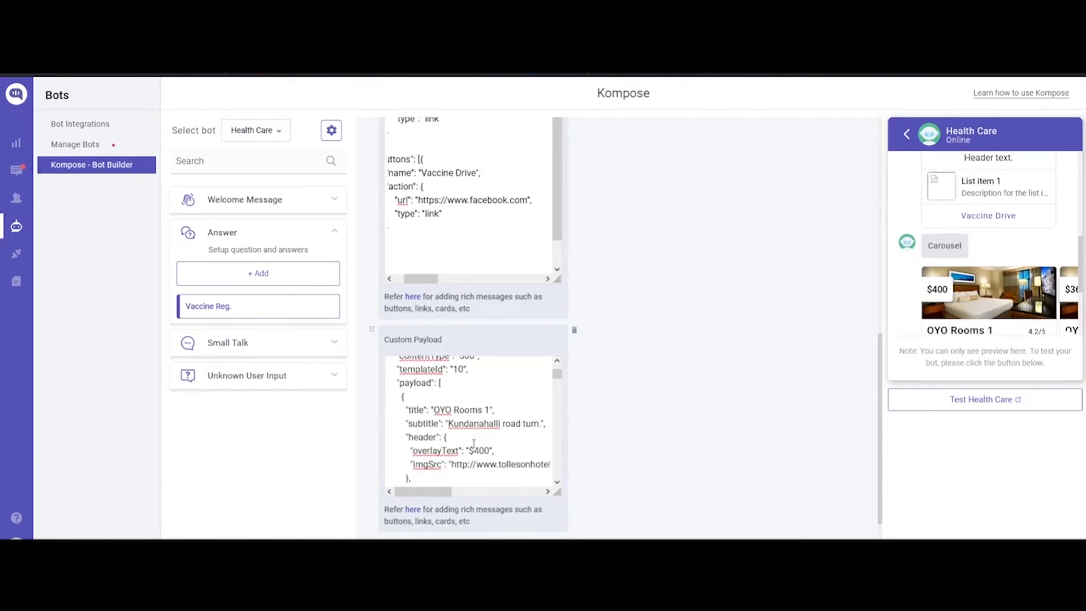
Step: Review the Vaccine Reg. custom payloads and collapse the answers list
scroll("down", 3)
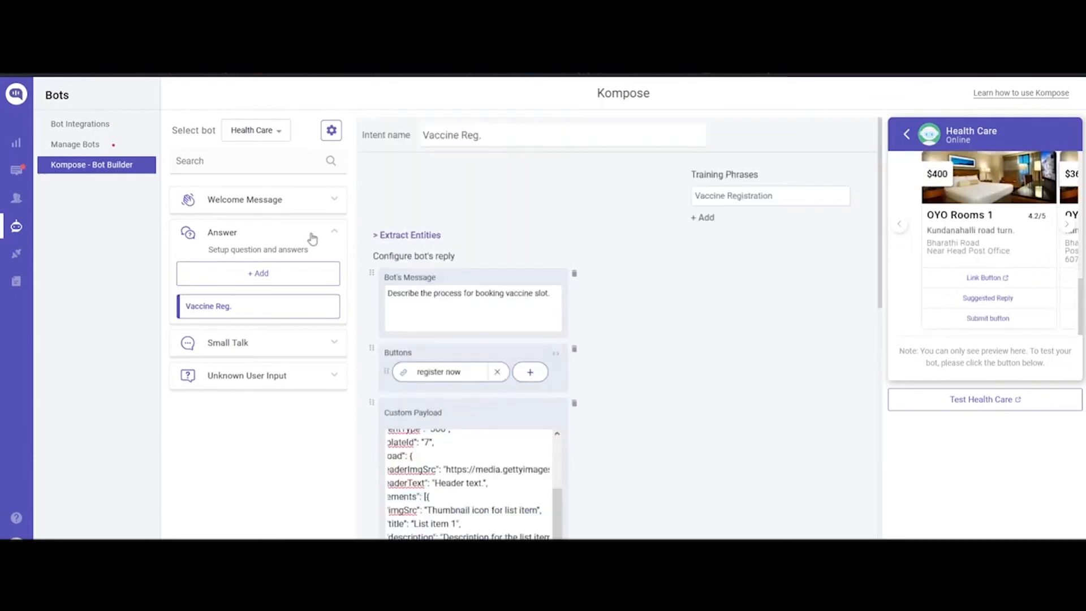
left_click(258, 265)
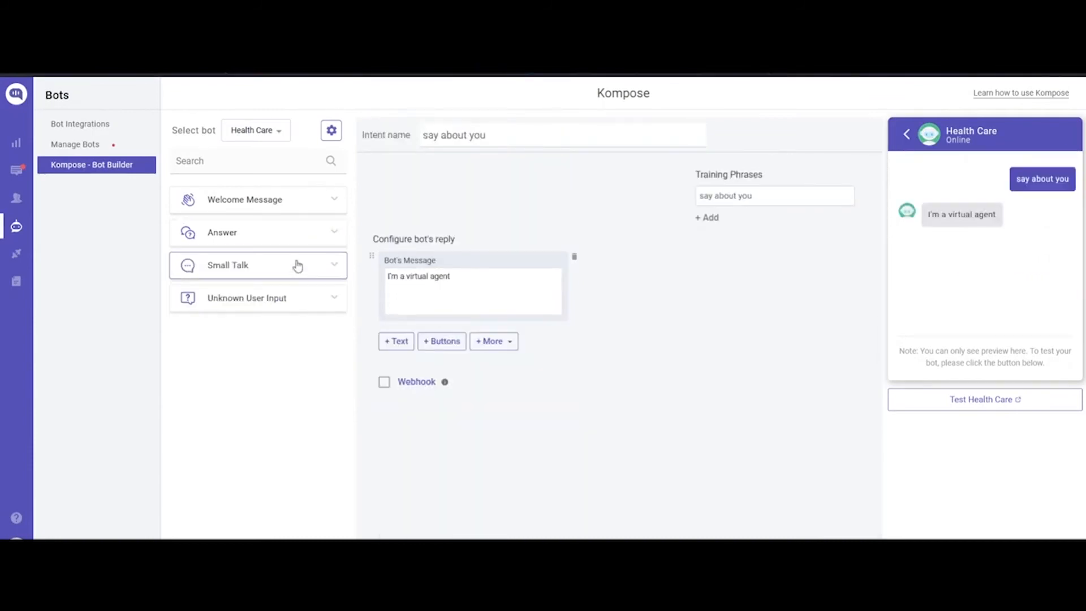
Step: Glance at Small Talk intents, then open the Unknown User Input fallback settings
left_click(258, 266)
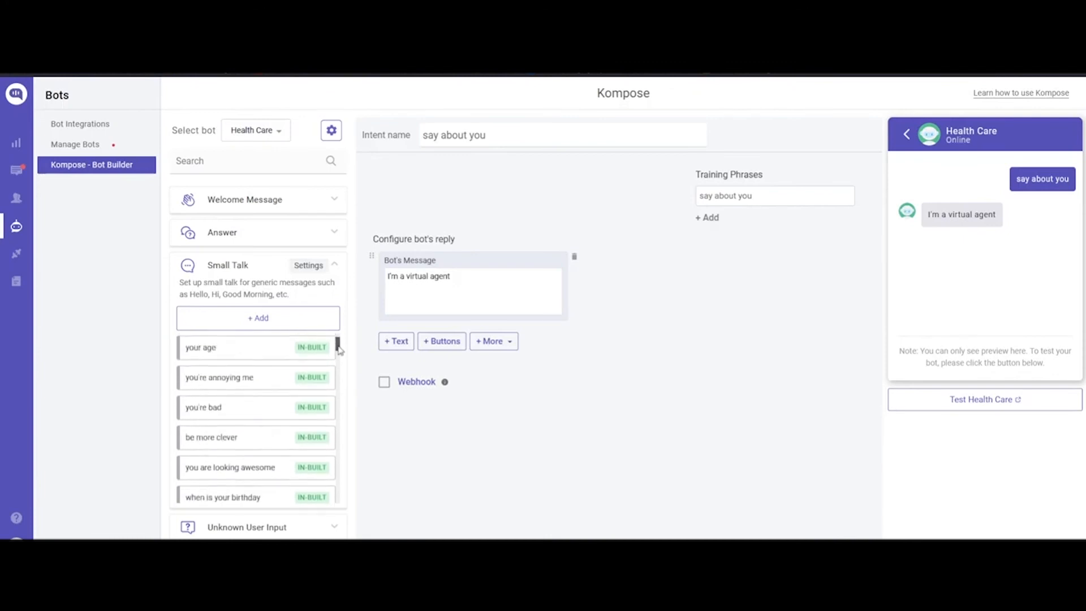
left_click(258, 265)
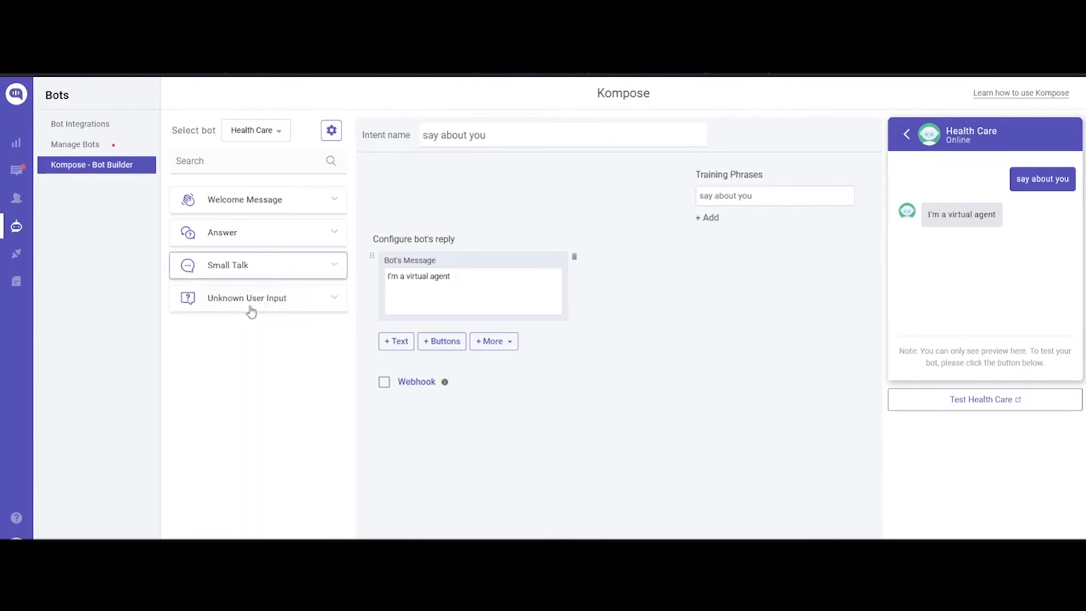
left_click(258, 299)
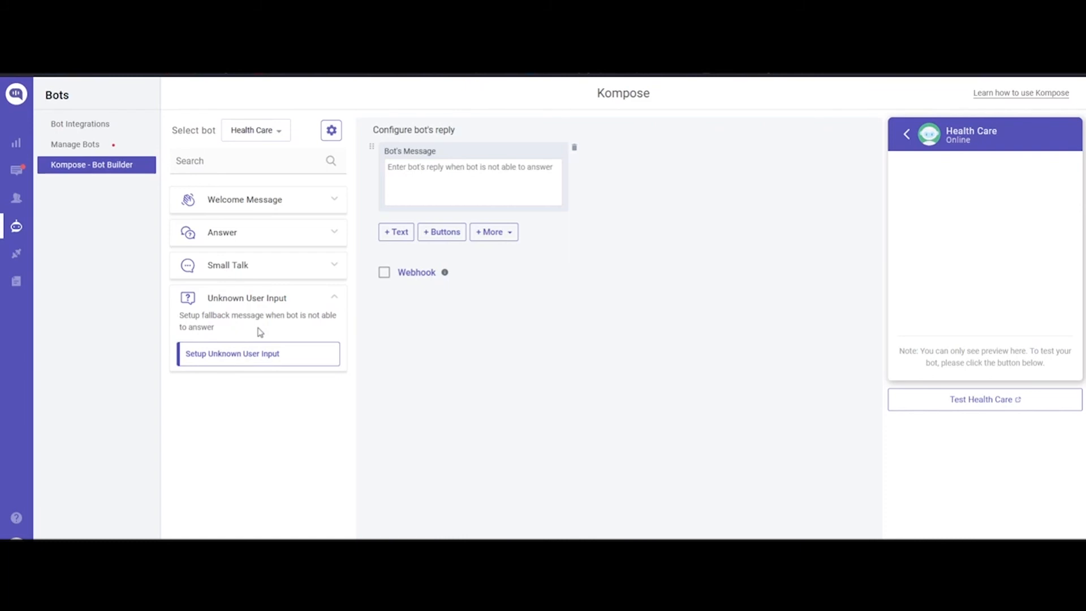
Step: Add a handover to the fallback reply that assigns the conversation to teammate Vedant
left_click(494, 232)
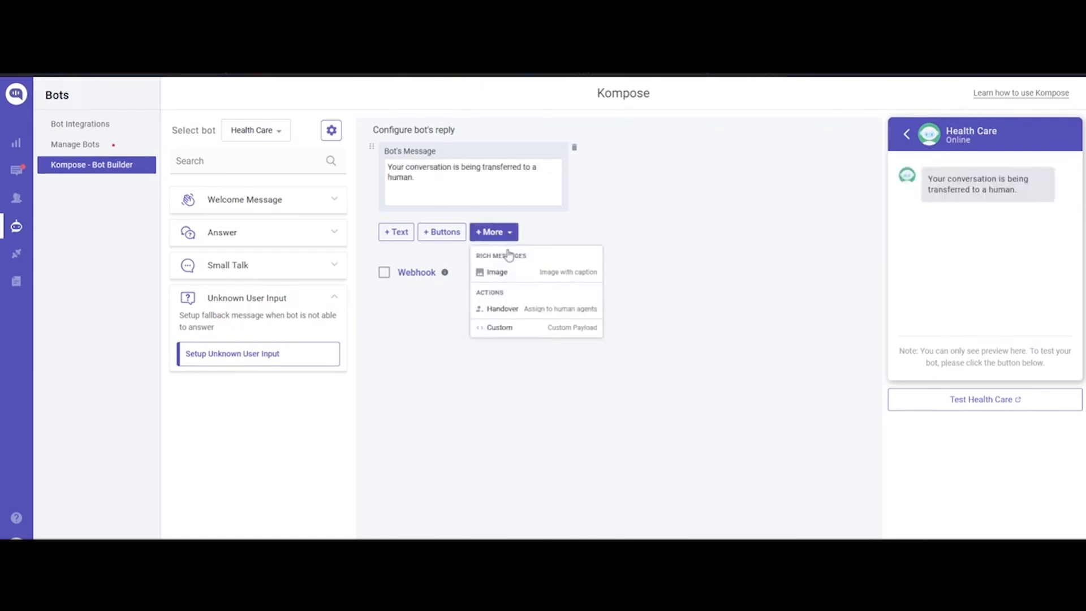
mouse_move(529, 316)
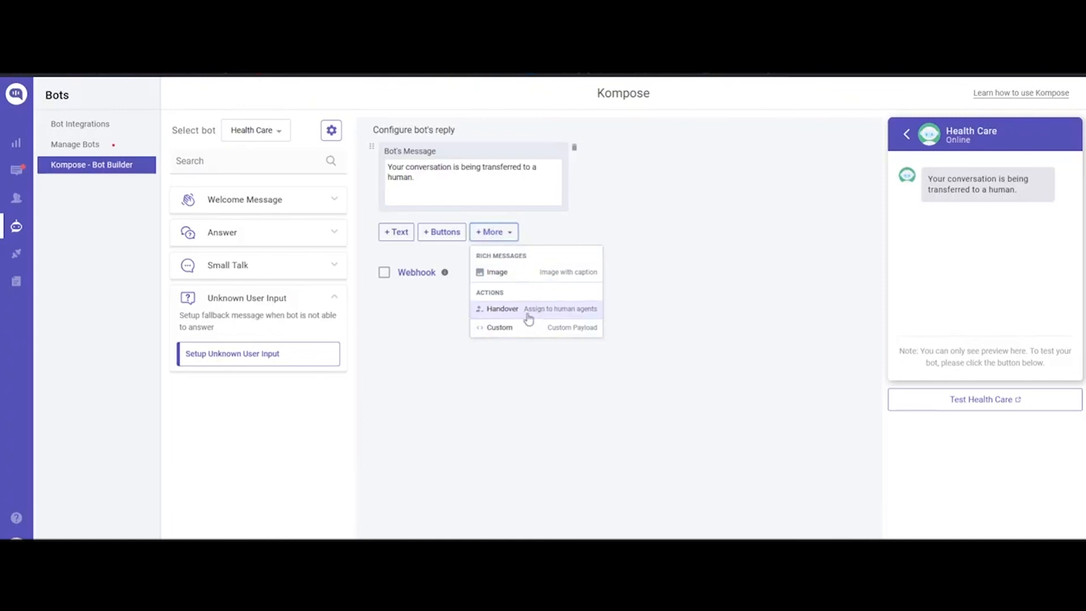
left_click(503, 309)
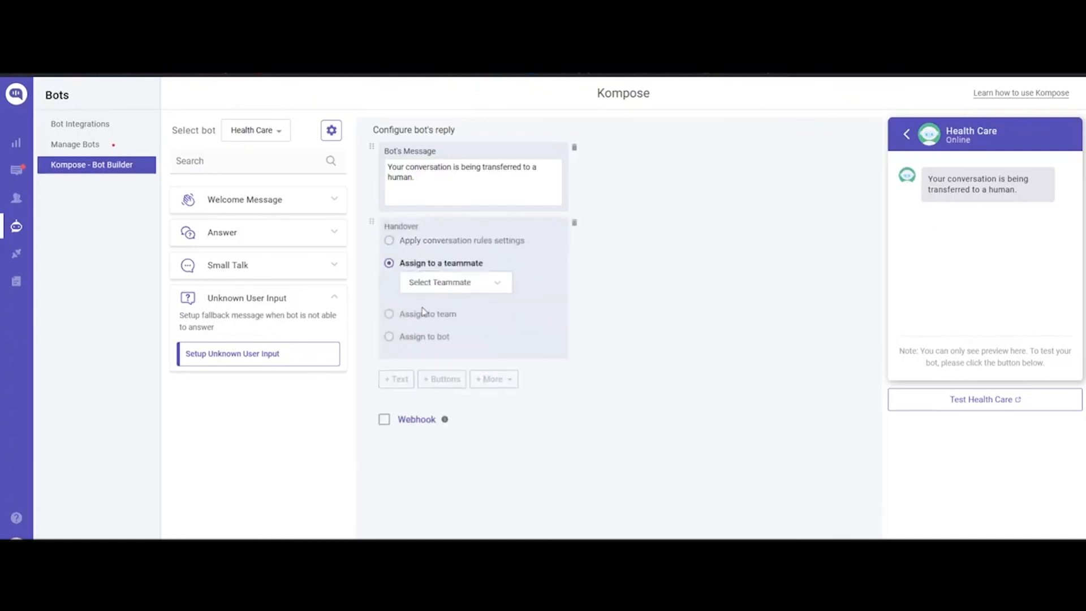
left_click(456, 283)
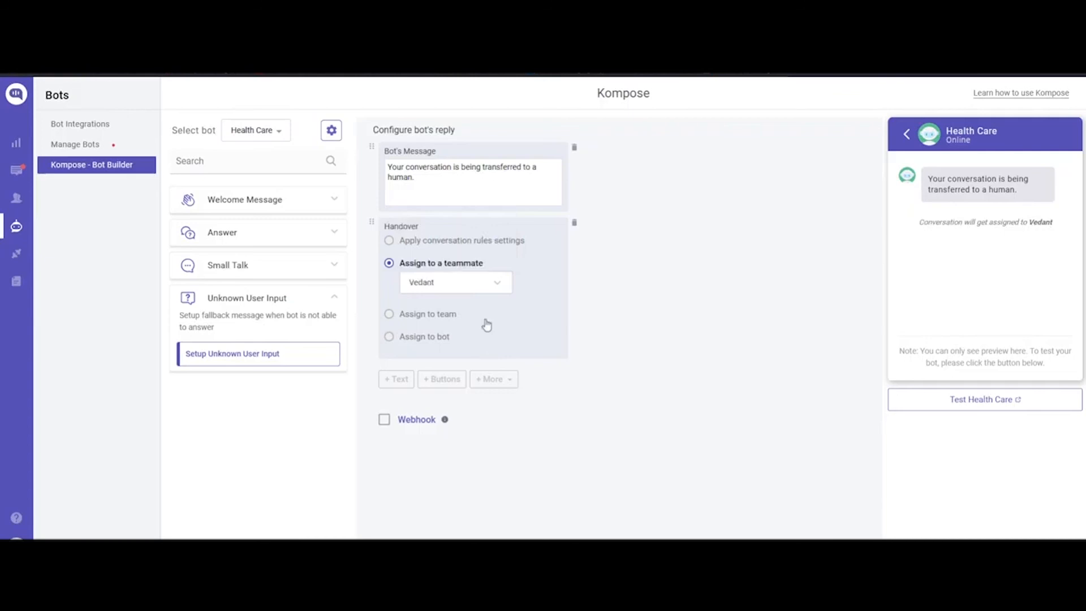
mouse_move(446, 319)
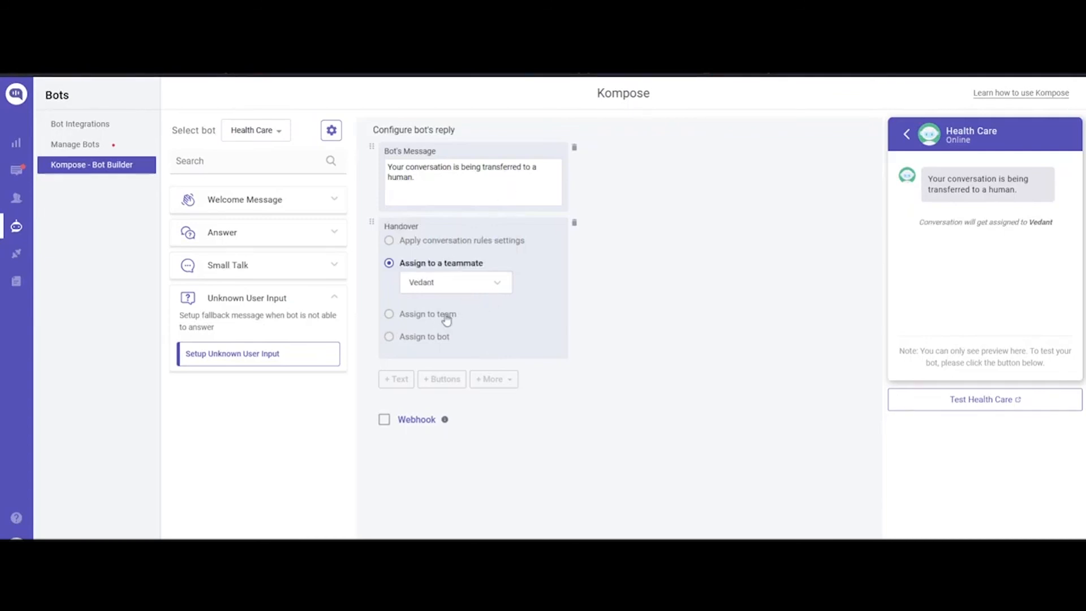
mouse_move(959, 401)
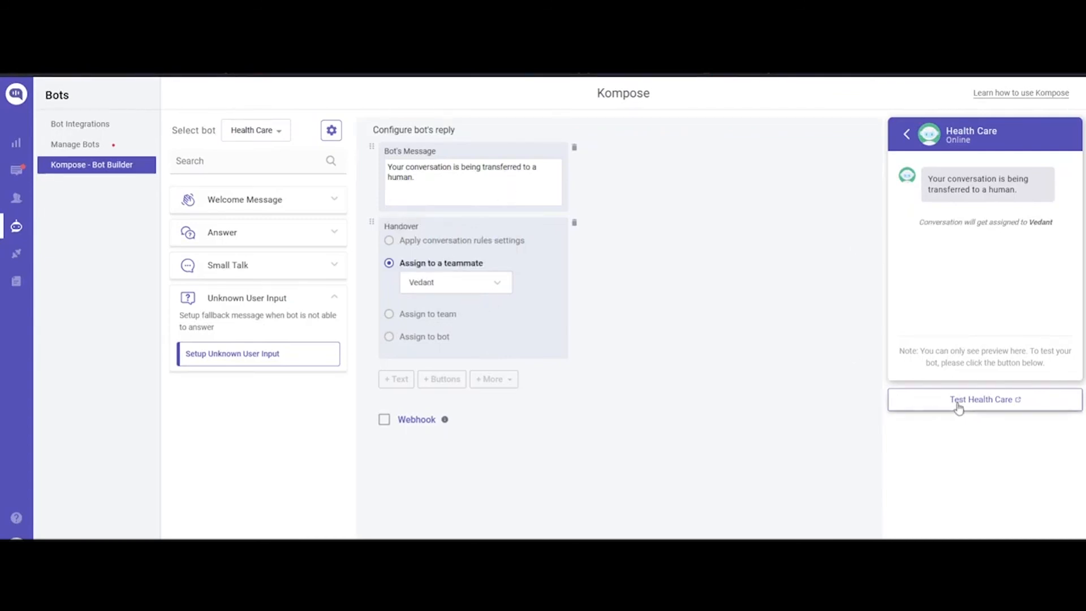
Step: Launch Health Care on the demo page and choose Vaccine Registration in the chat widget
left_click(984, 399)
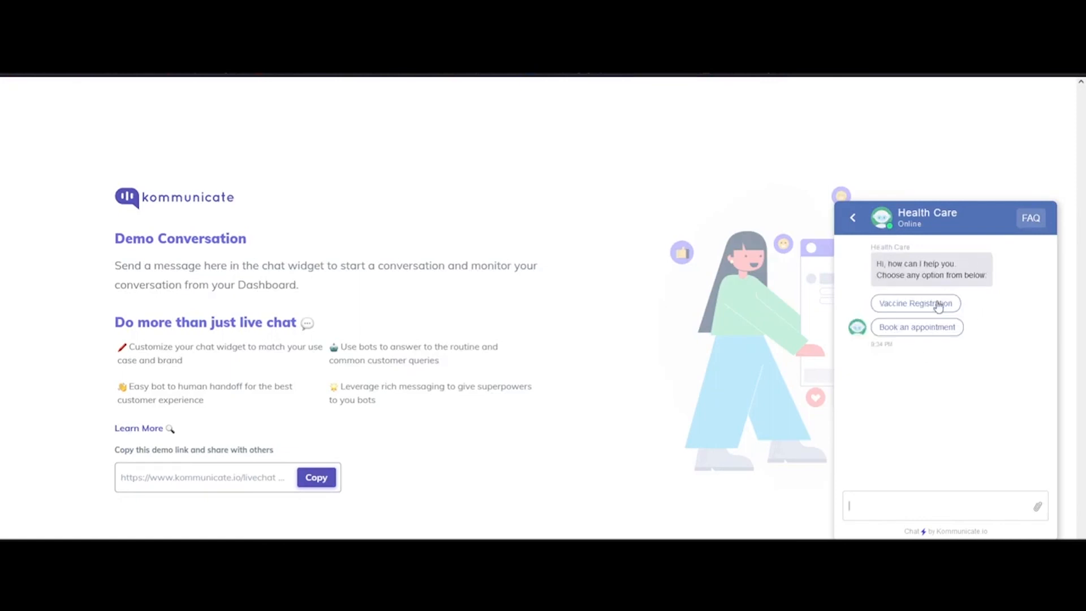
left_click(916, 304)
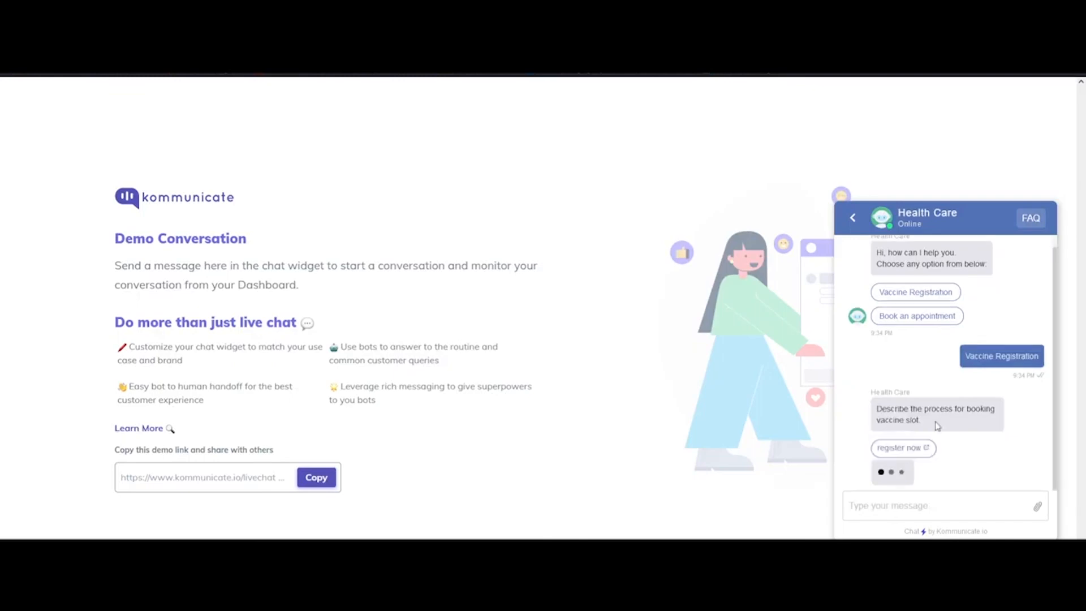
left_click(904, 448)
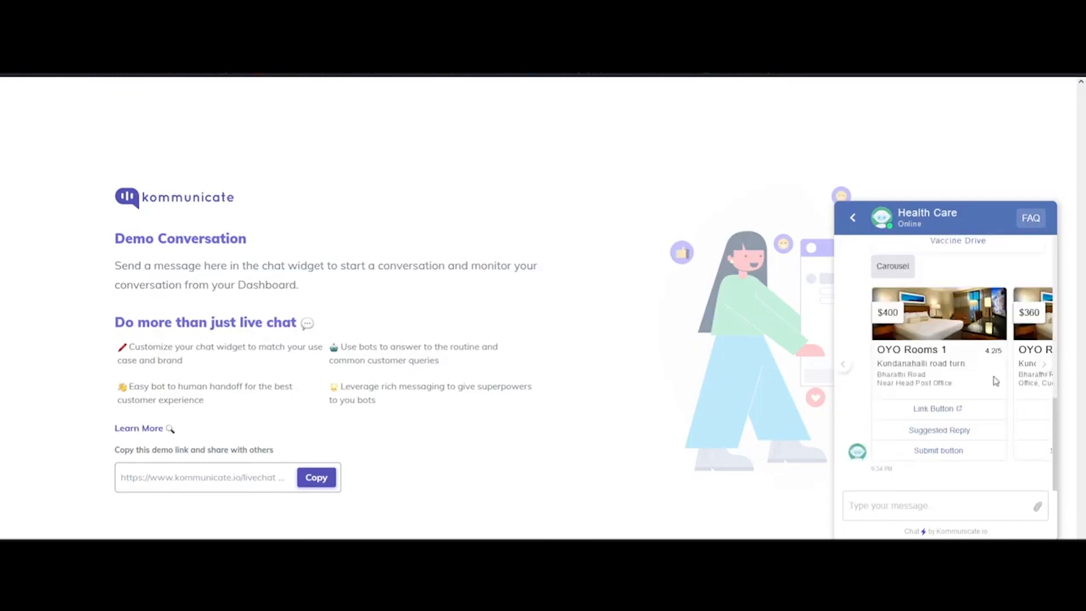